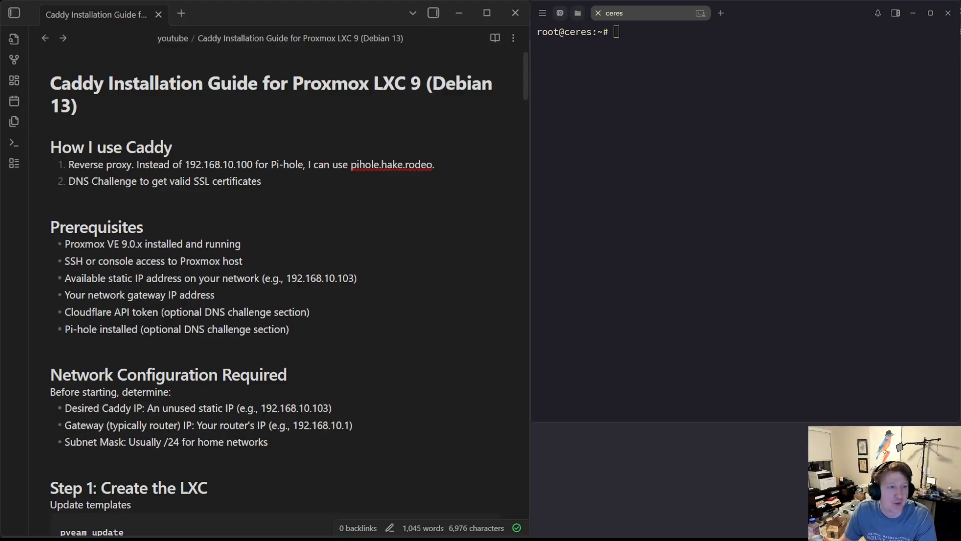
Step: Update the template list with pveam and select the Debian 13 standard template name
{"action": "scroll", "scroll_direction": "down", "scroll_amount": 3}
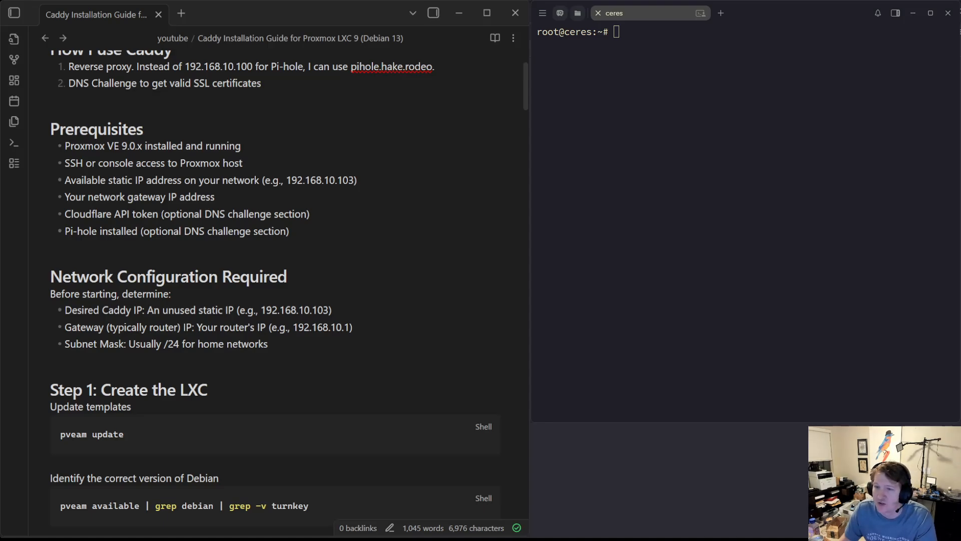
{"action": "scroll", "scroll_direction": "down", "scroll_amount": 3}
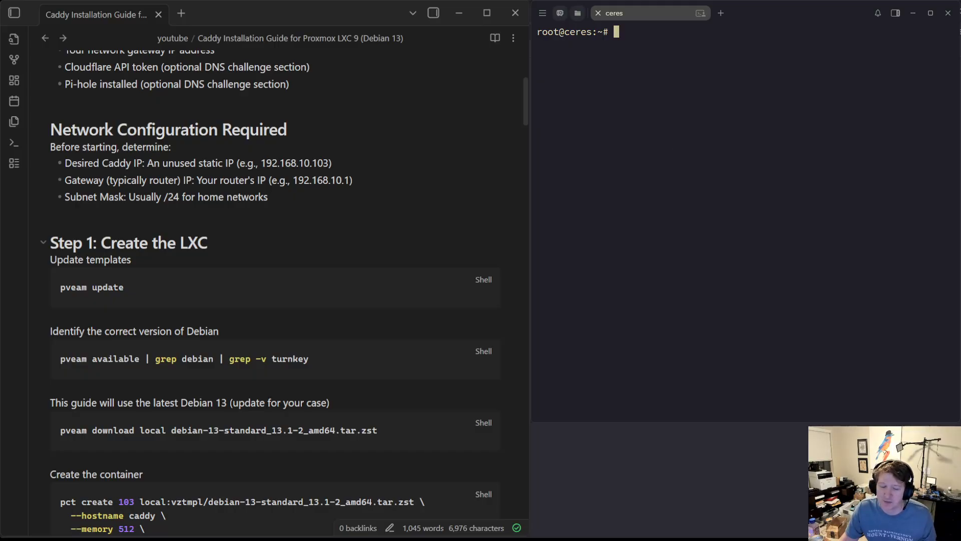
{"action": "mouse_move", "coordinate": [617, 204]}
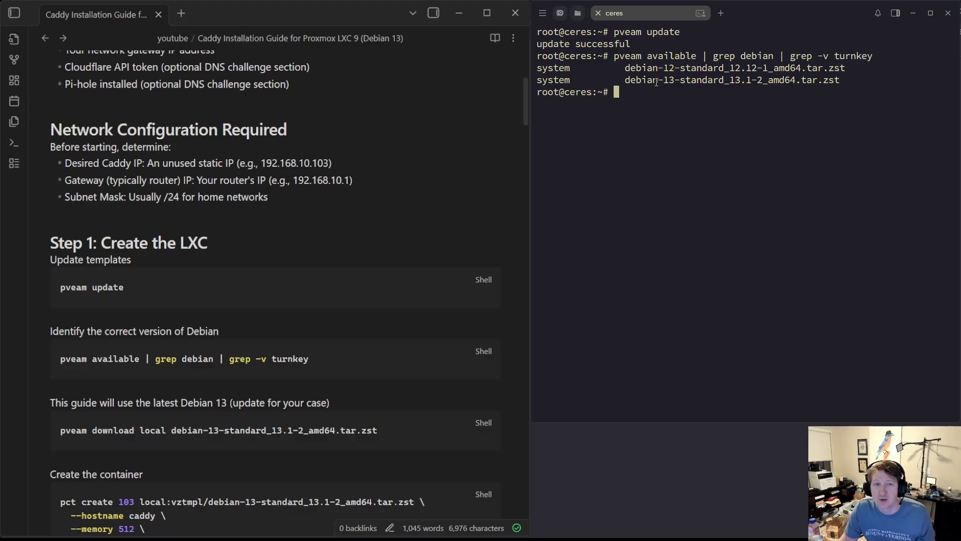
{"action": "left_click_drag", "start_coordinate": [625, 80], "coordinate": [799, 79]}
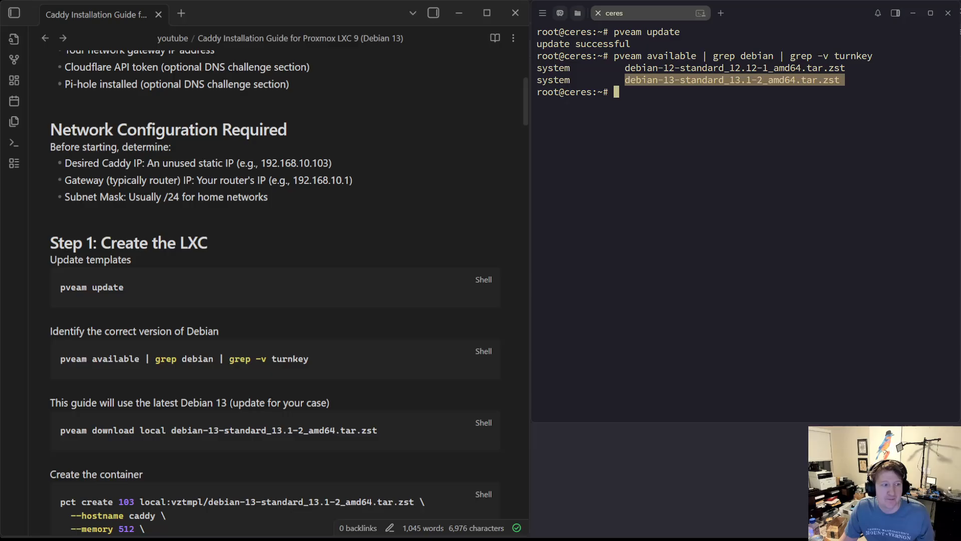
{"action": "scroll", "scroll_direction": "down", "scroll_amount": 3}
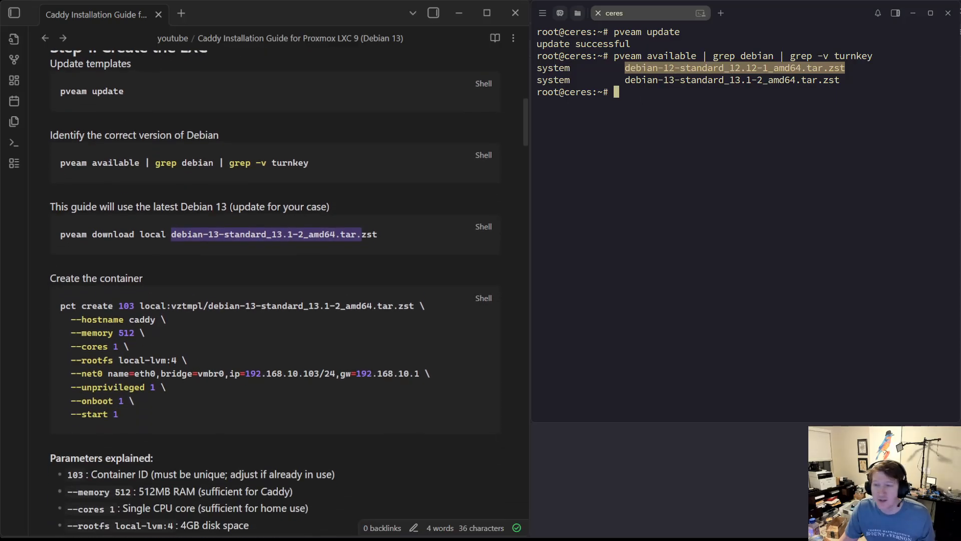
{"action": "scroll", "scroll_direction": "down", "scroll_amount": 3}
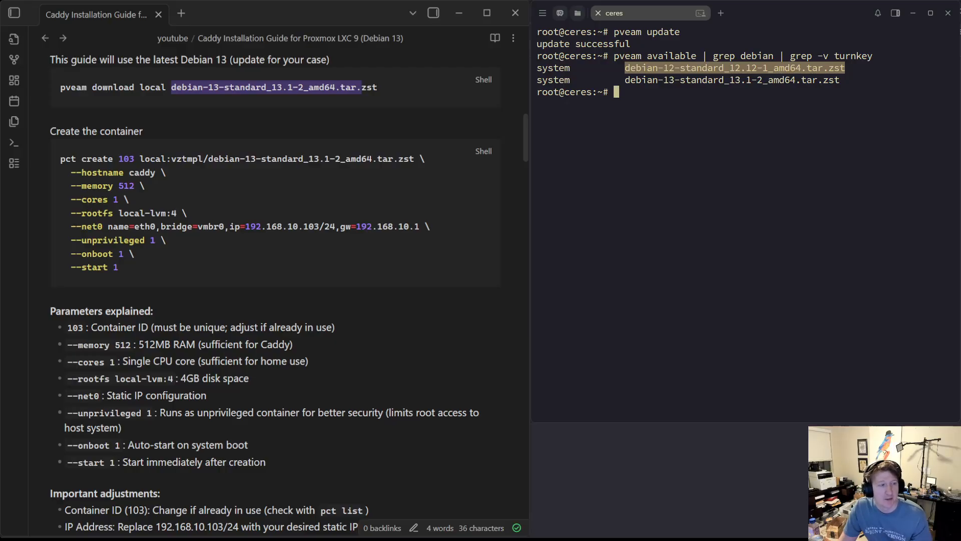
{"action": "double_click", "coordinate": [75, 326]}
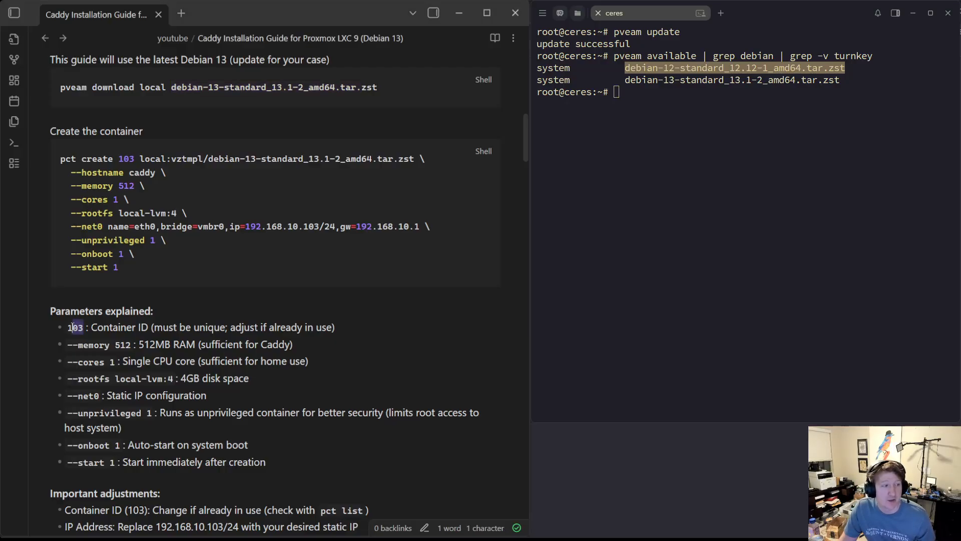
{"action": "double_click", "coordinate": [76, 327]}
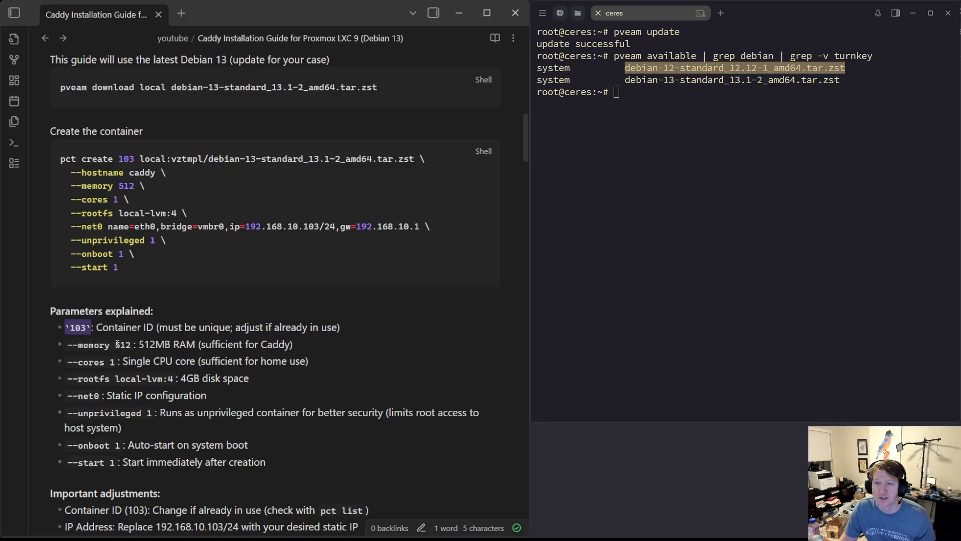
{"action": "scroll", "scroll_direction": "down", "scroll_amount": 3}
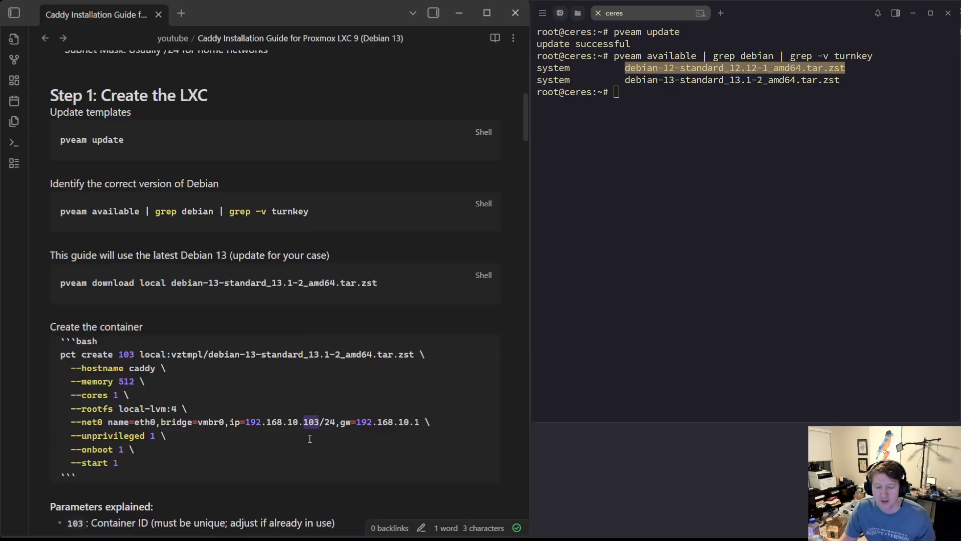
{"action": "scroll", "scroll_direction": "down", "scroll_amount": 3}
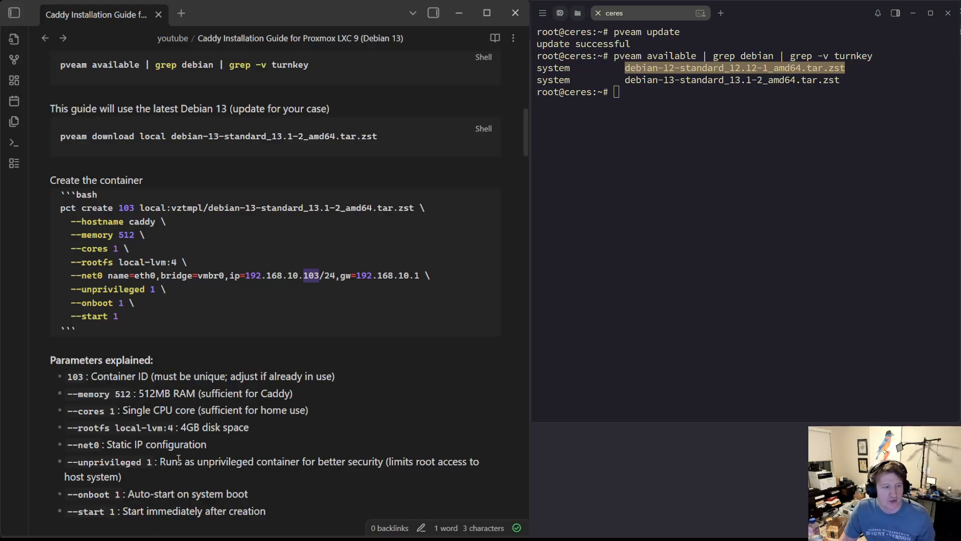
{"action": "scroll", "scroll_direction": "down", "scroll_amount": 3}
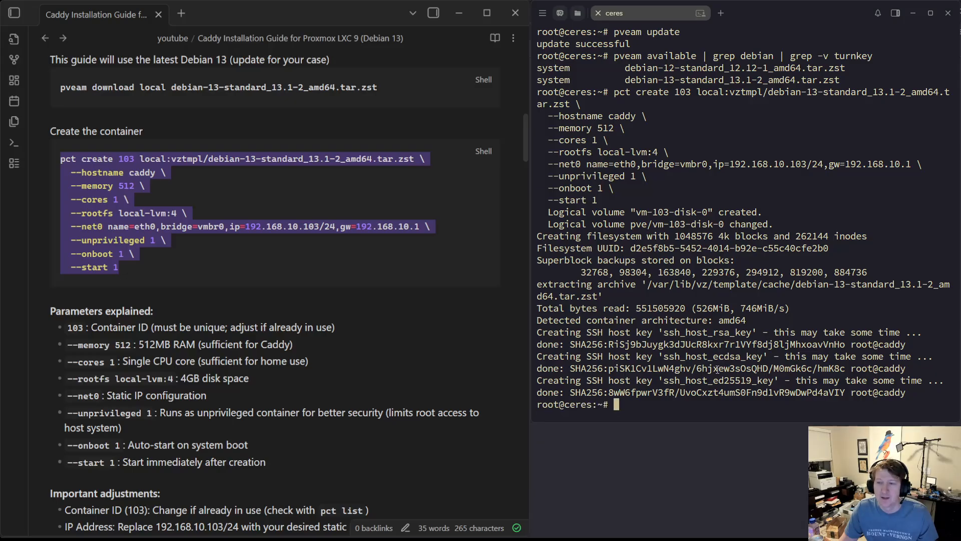
Step: Check container 103 with pct status 103 after creating it
{"action": "left_click", "coordinate": [483, 150]}
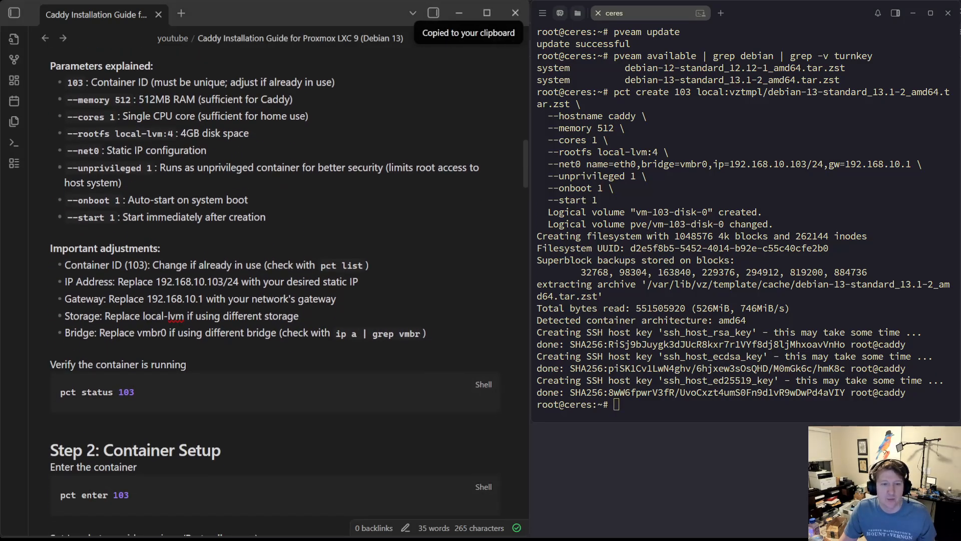
{"action": "type", "text": "pct"}
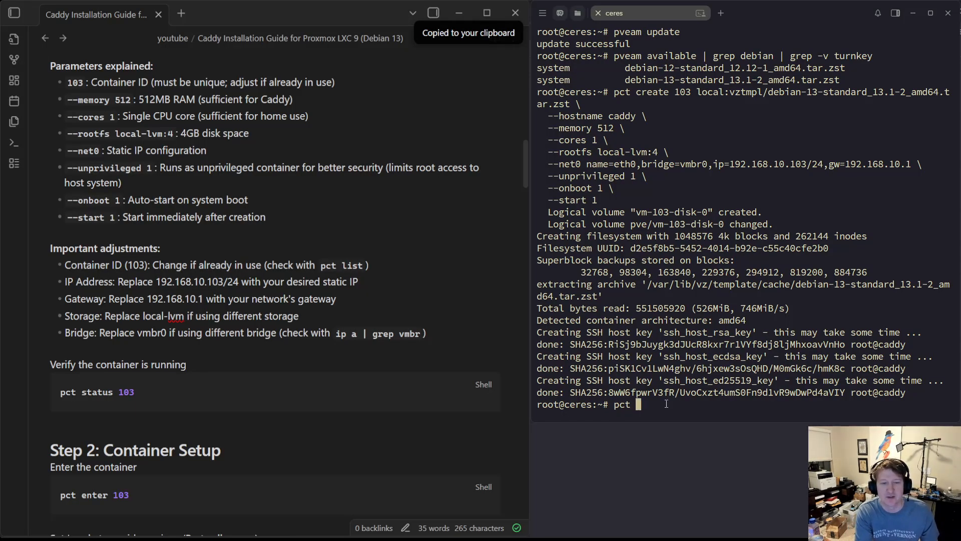
{"action": "type", "text": "status 103"}
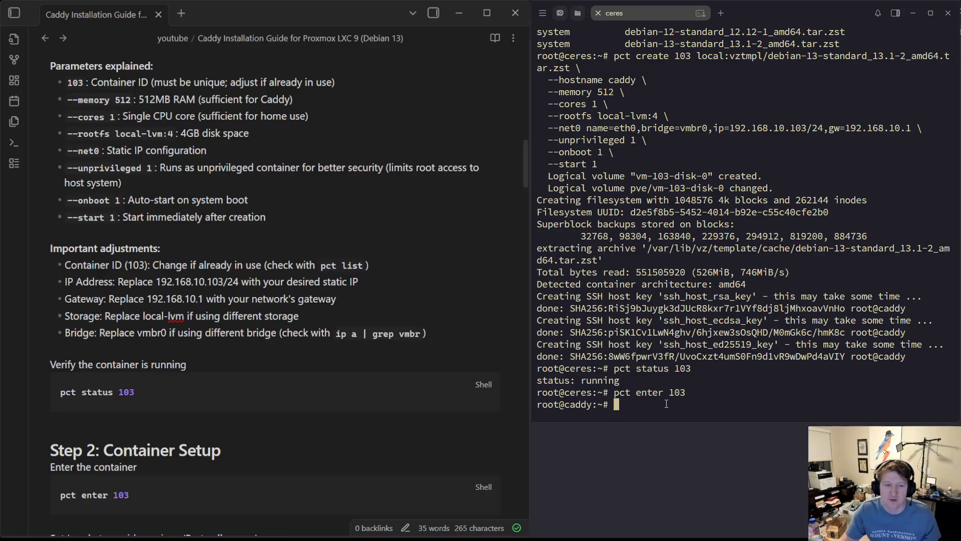
{"action": "scroll", "scroll_direction": "down", "scroll_amount": 3}
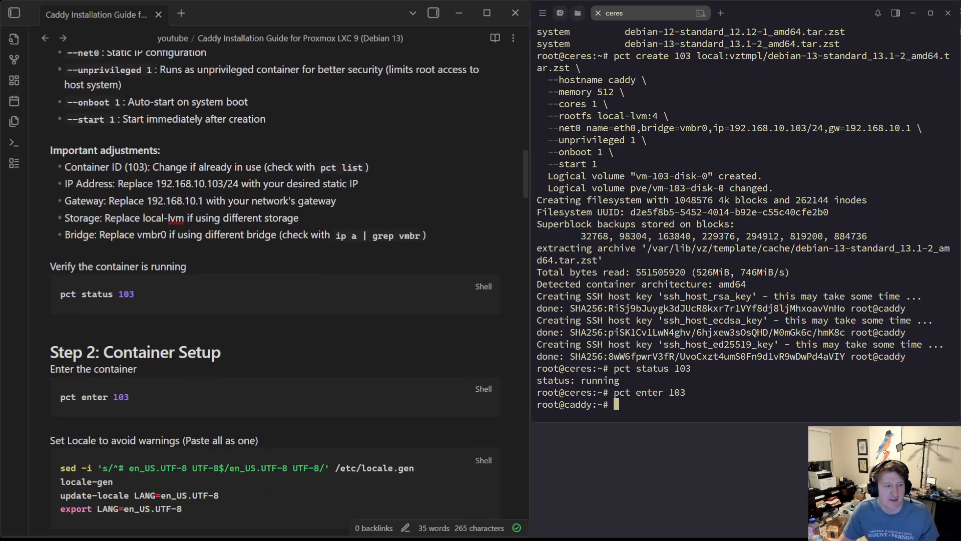
Step: Generate the locale, upgrade packages and install curl, ca-certificates, gnupg, nano and debian-keyring
{"action": "scroll", "scroll_direction": "down", "scroll_amount": 3}
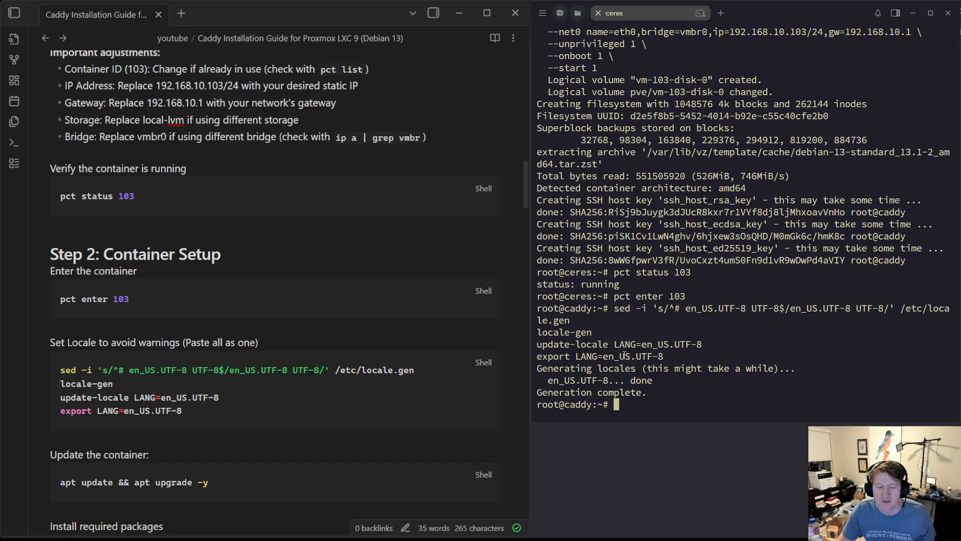
{"action": "scroll", "scroll_direction": "down", "scroll_amount": 3}
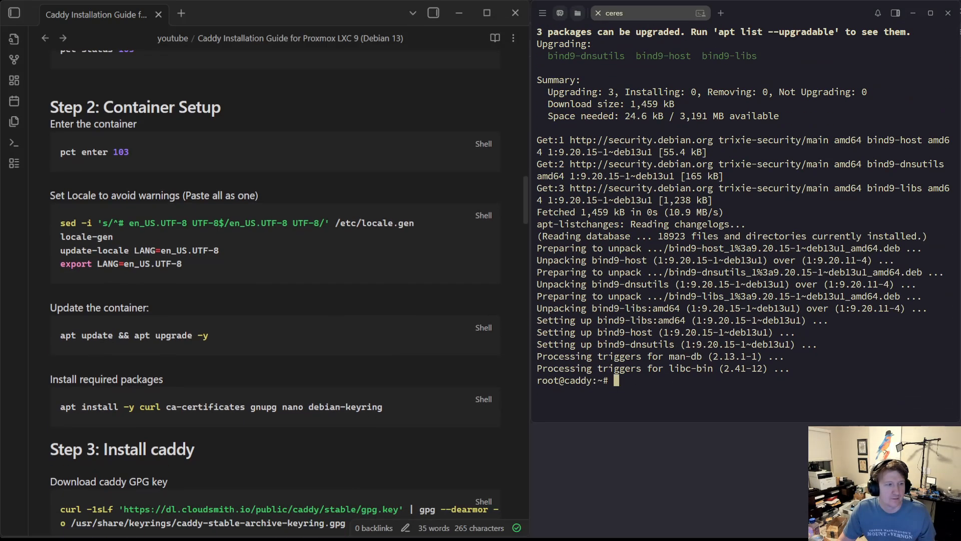
{"action": "left_click", "coordinate": [482, 399]}
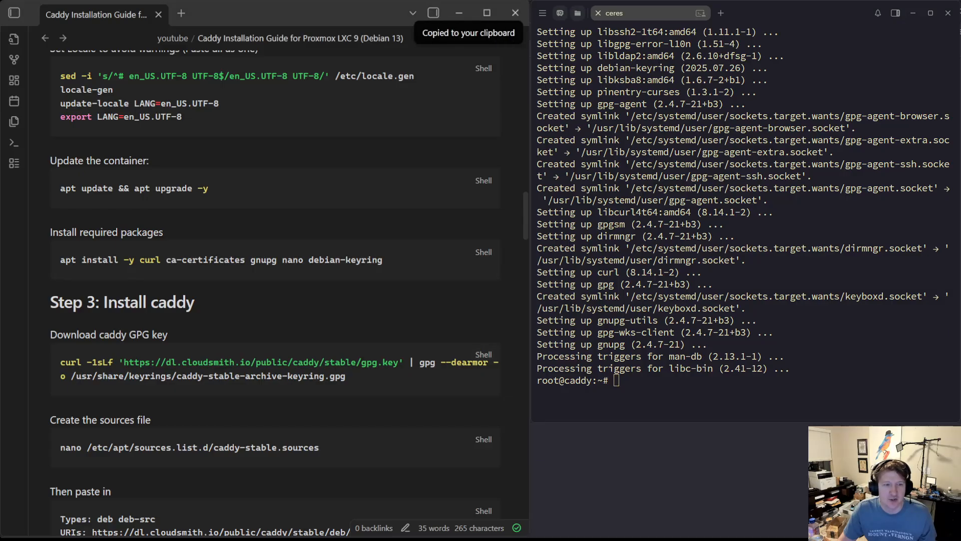
Step: Fetch the Caddy GPG key and save the caddy-stable sources file from nano
{"action": "key", "text": "Enter"}
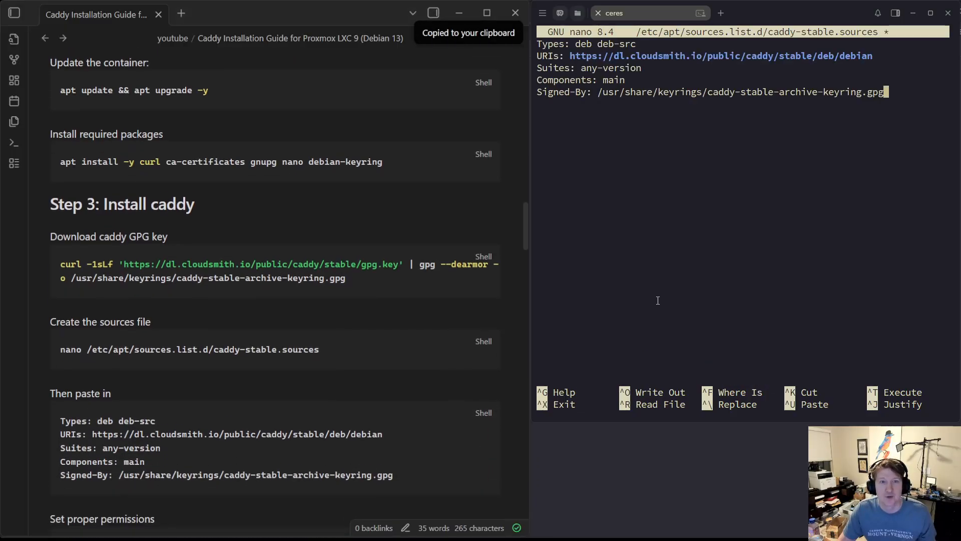
{"action": "key", "text": "ctrl+x"}
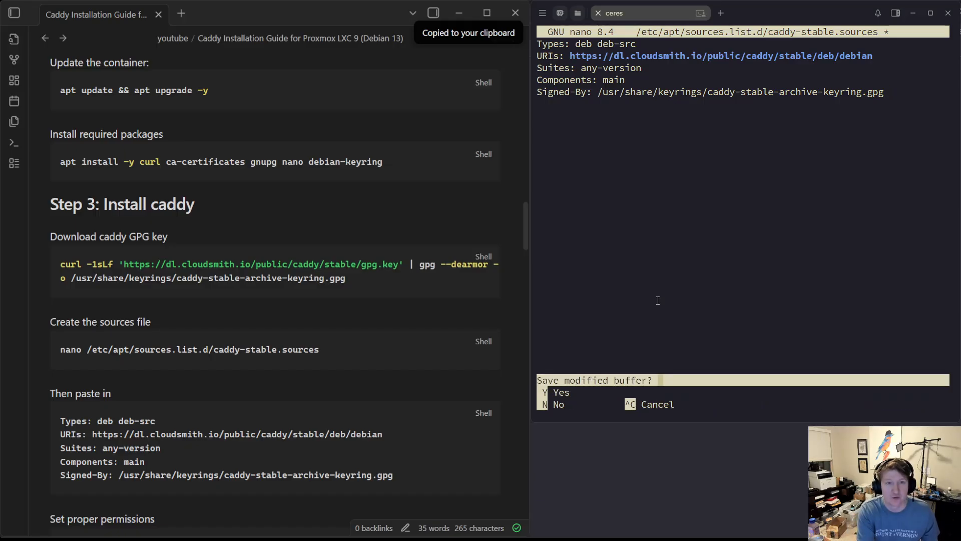
{"action": "key", "text": "y"}
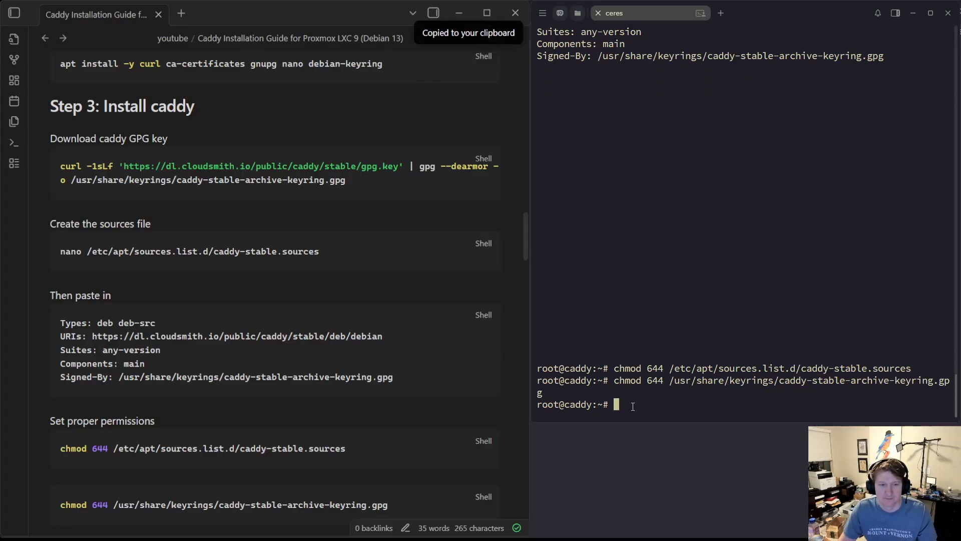
Step: Install caddy via apt, verify caddy version reports 2.10.2, then move to the browser
{"action": "scroll", "scroll_direction": "down", "scroll_amount": 3}
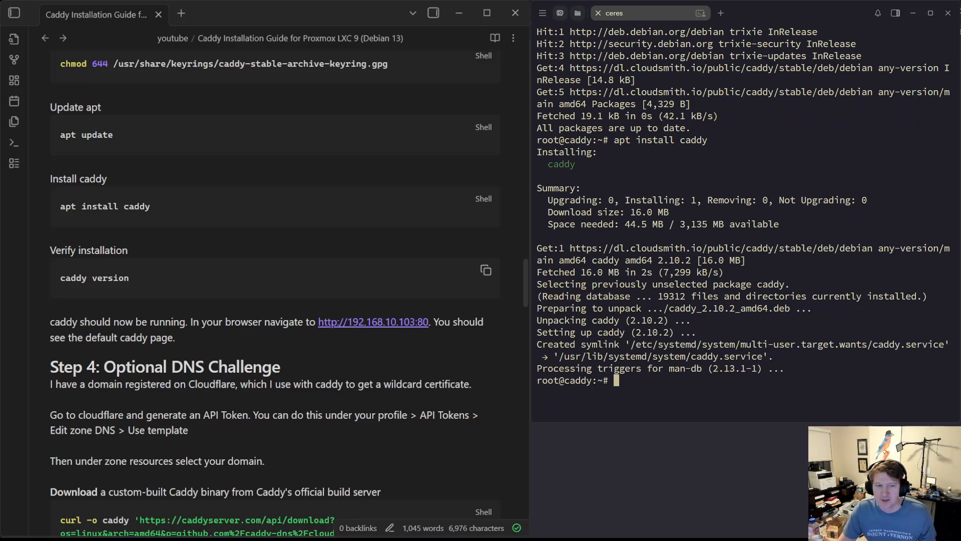
{"action": "left_click", "coordinate": [486, 270]}
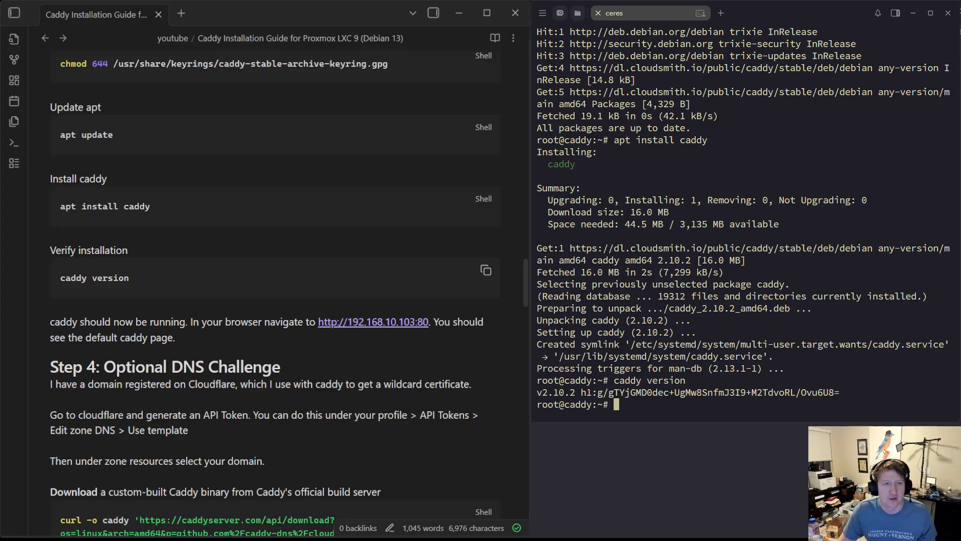
{"action": "mouse_move", "coordinate": [372, 322]}
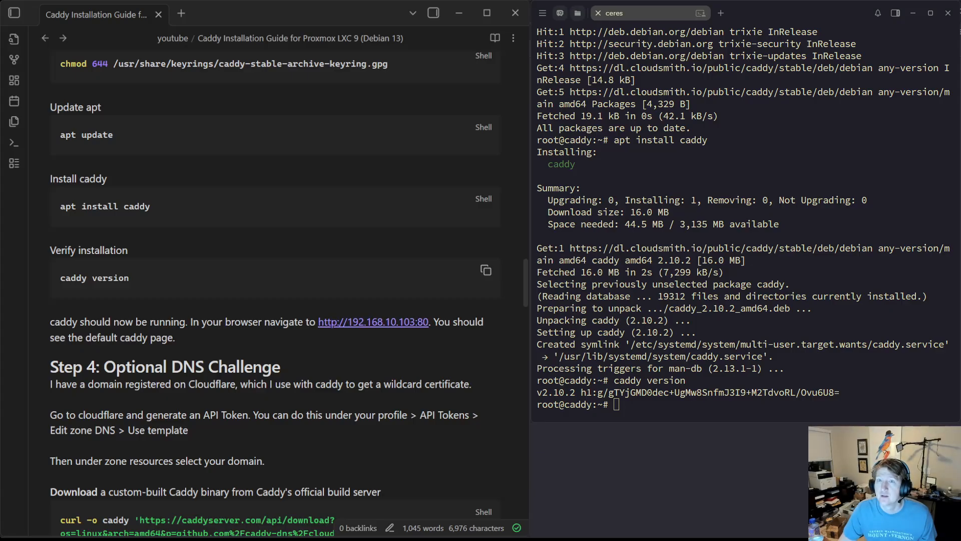
{"action": "left_click", "coordinate": [352, 321]}
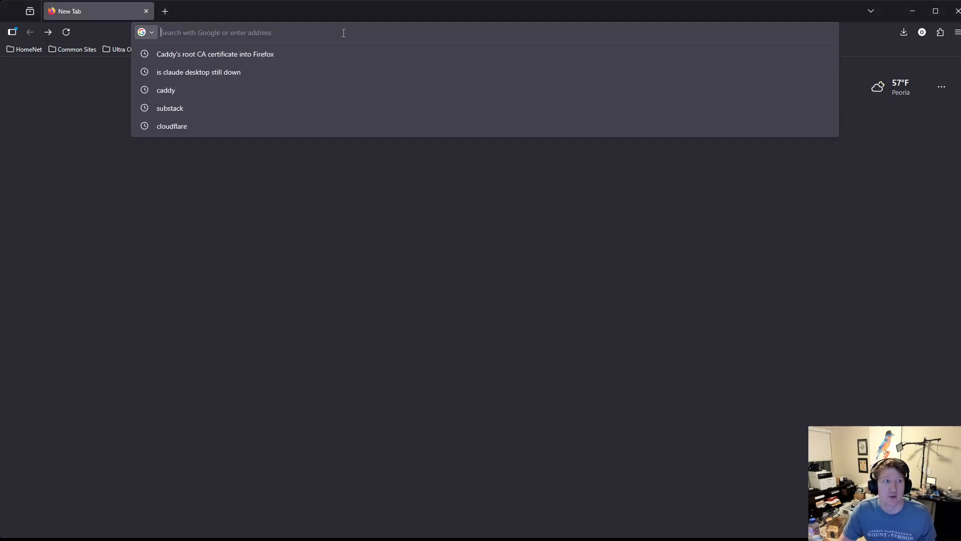
{"action": "type", "text": "http://192.168.10.103/"}
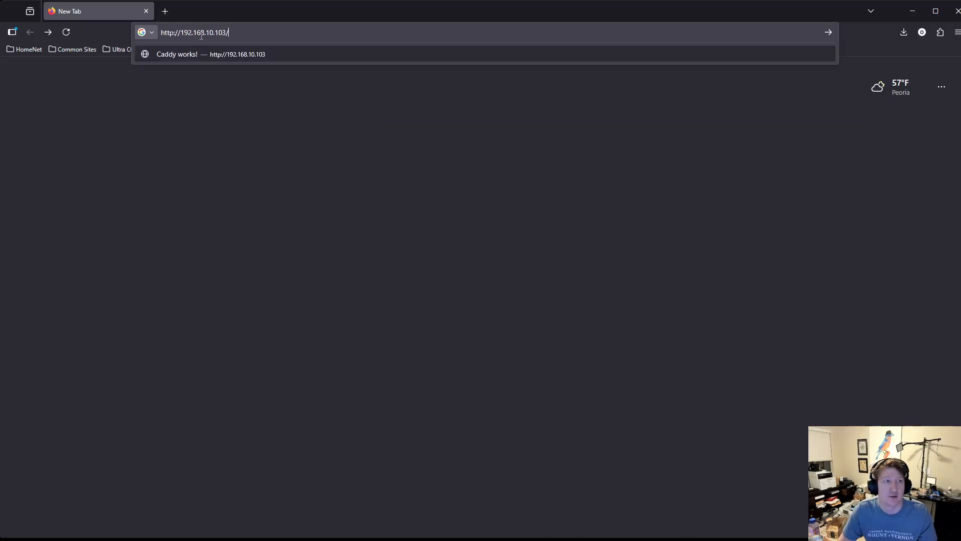
{"action": "mouse_move", "coordinate": [453, 132]}
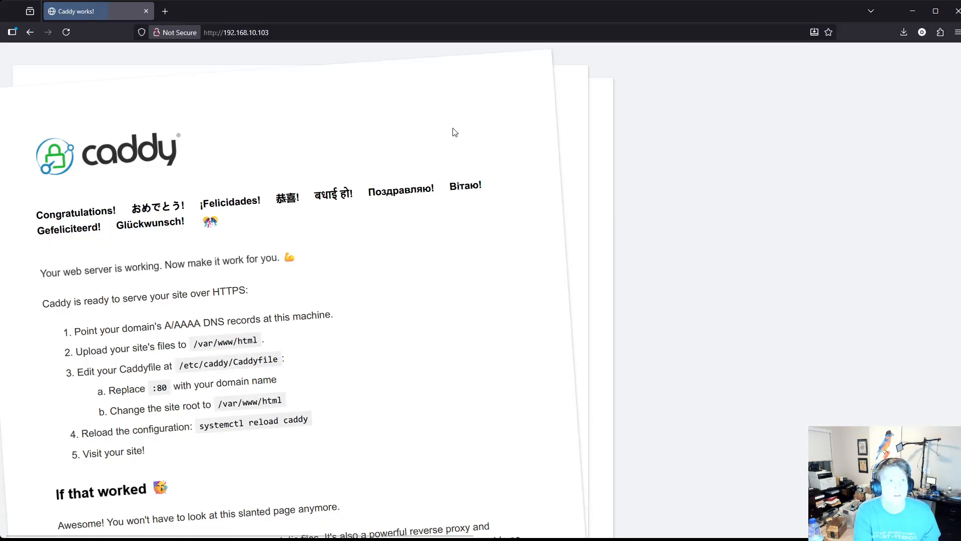
{"action": "mouse_move", "coordinate": [612, 271]}
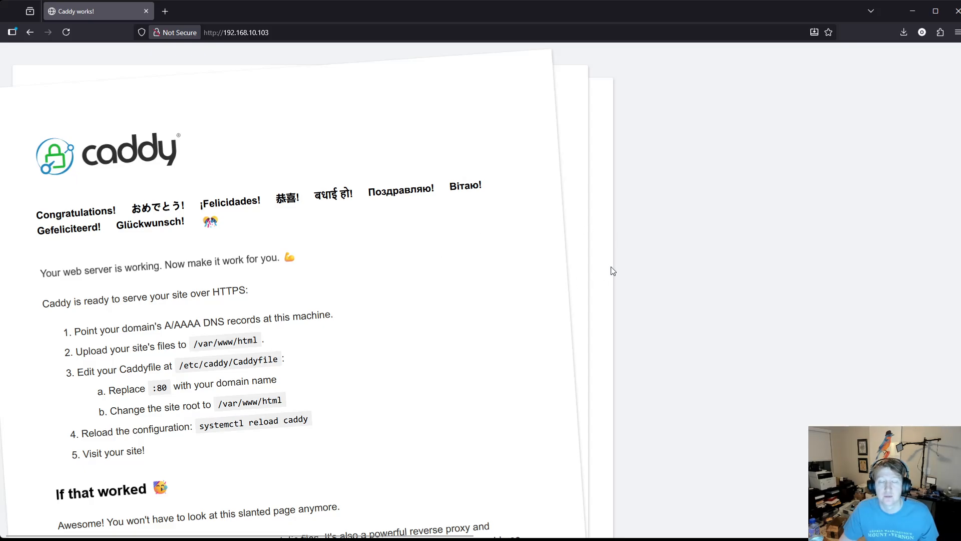
{"action": "mouse_move", "coordinate": [412, 279]}
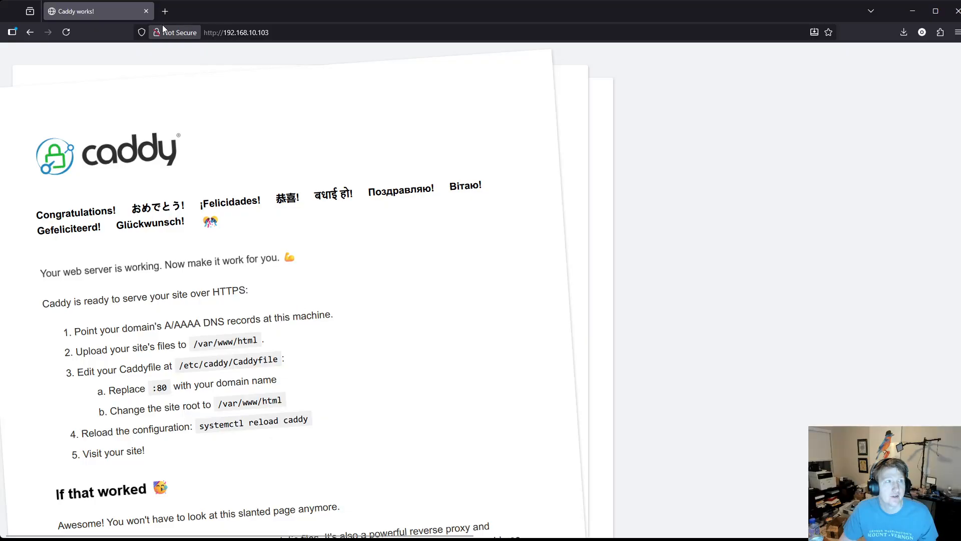
{"action": "mouse_move", "coordinate": [192, 40]}
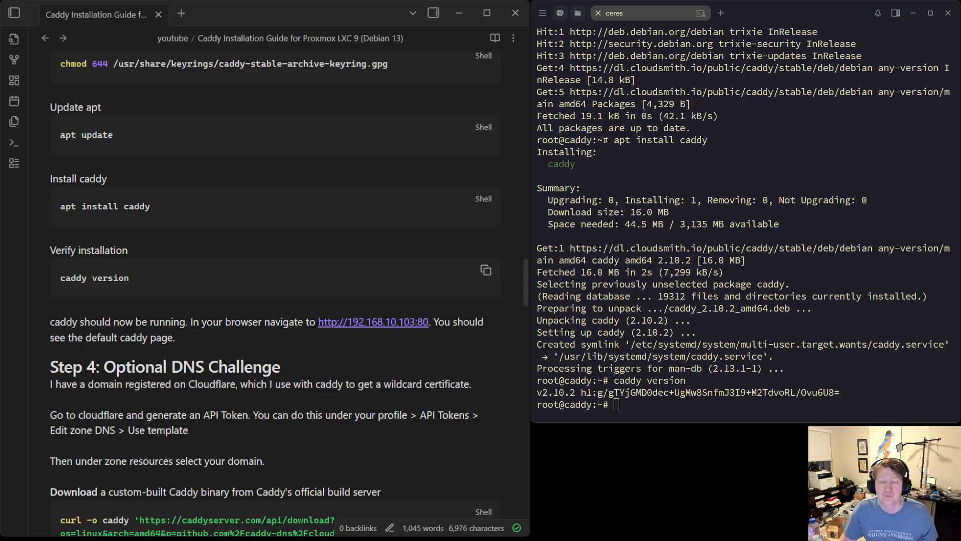
Step: Bring up the Cloudflare account home listing the domains including hake.rodeo
{"action": "scroll", "scroll_direction": "down", "scroll_amount": 3}
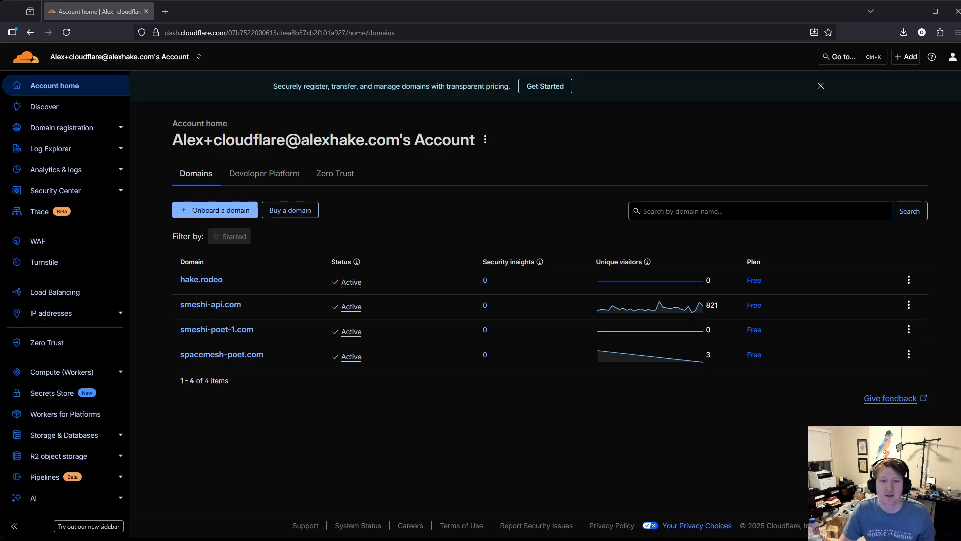
{"action": "left_click", "coordinate": [191, 262]}
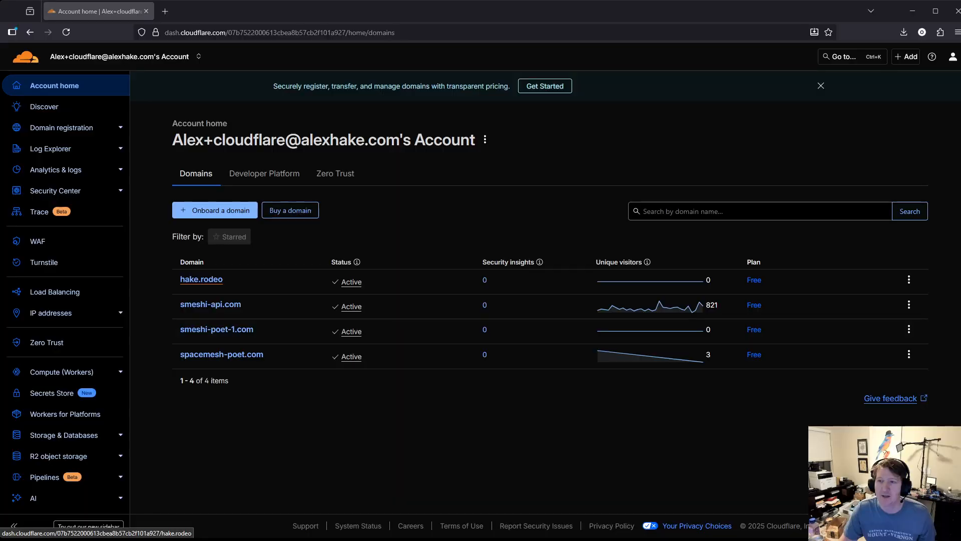
{"action": "mouse_move", "coordinate": [201, 283]}
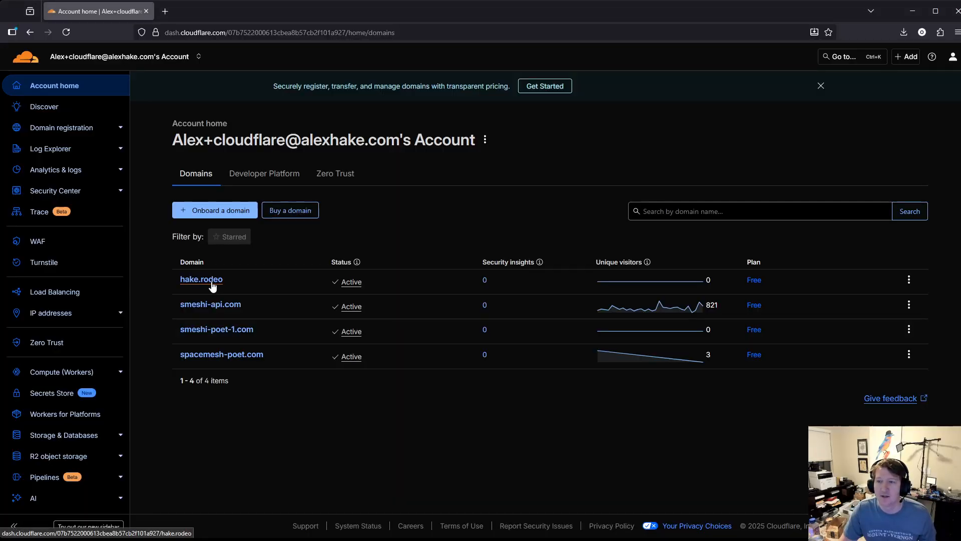
{"action": "mouse_move", "coordinate": [870, 399]}
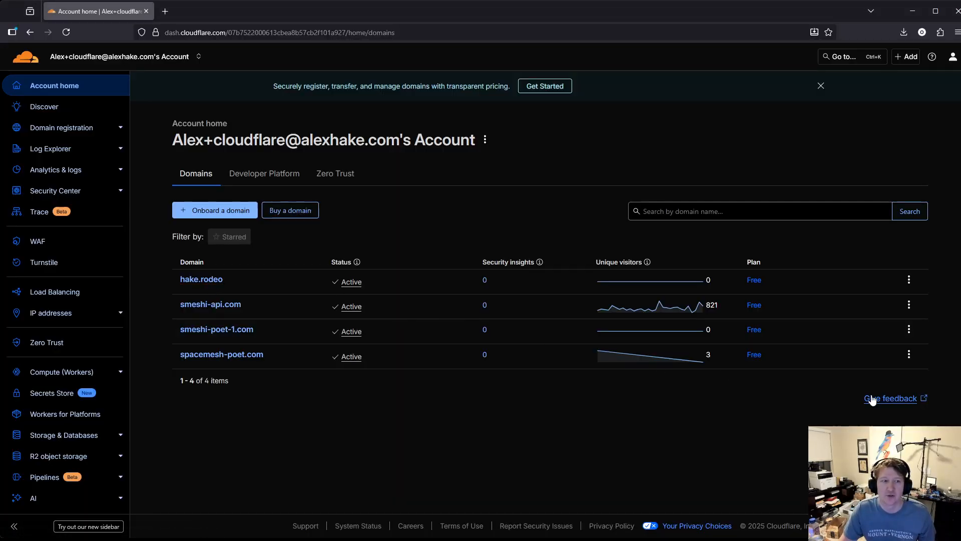
{"action": "mouse_move", "coordinate": [953, 56]}
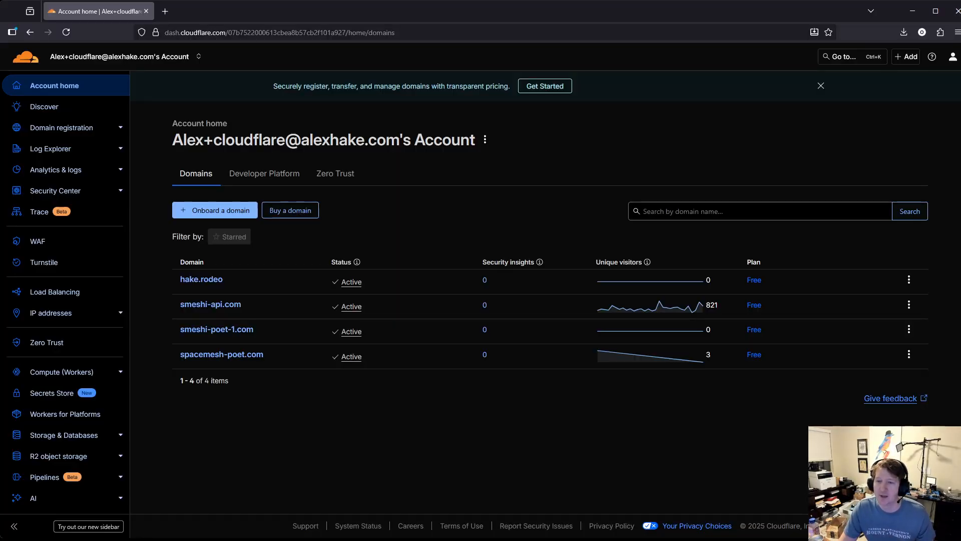
Step: Navigate to the user API Tokens page via the profile menu
{"action": "left_click", "coordinate": [952, 57]}
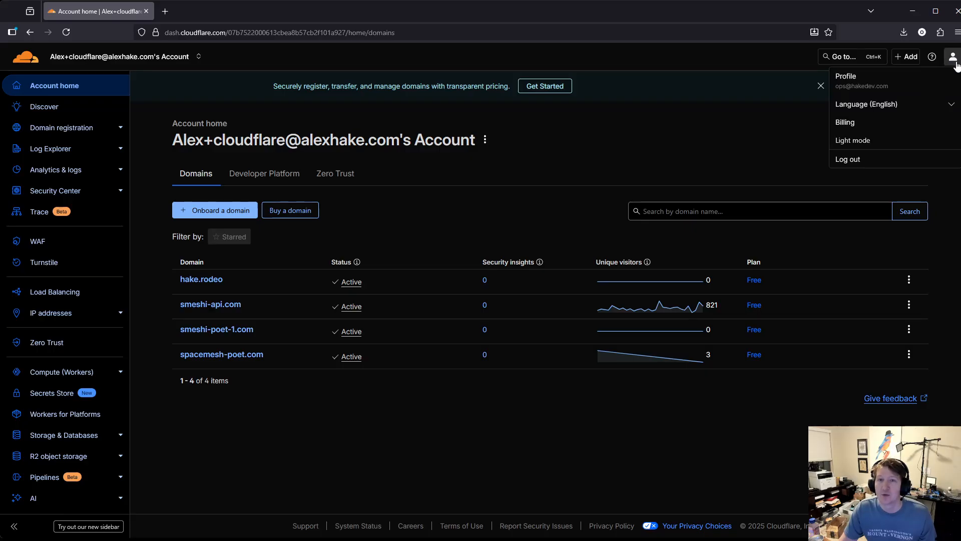
{"action": "left_click", "coordinate": [846, 76]}
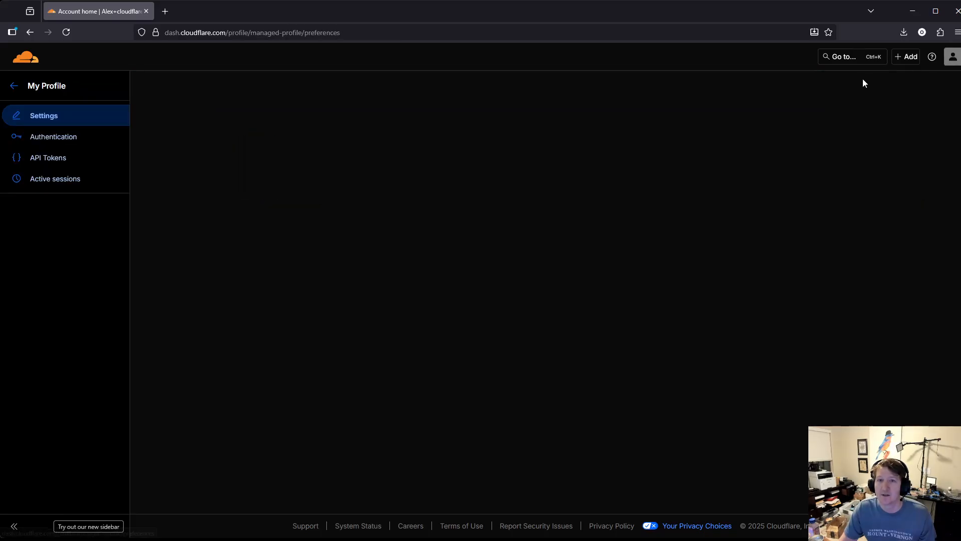
{"action": "left_click", "coordinate": [48, 158]}
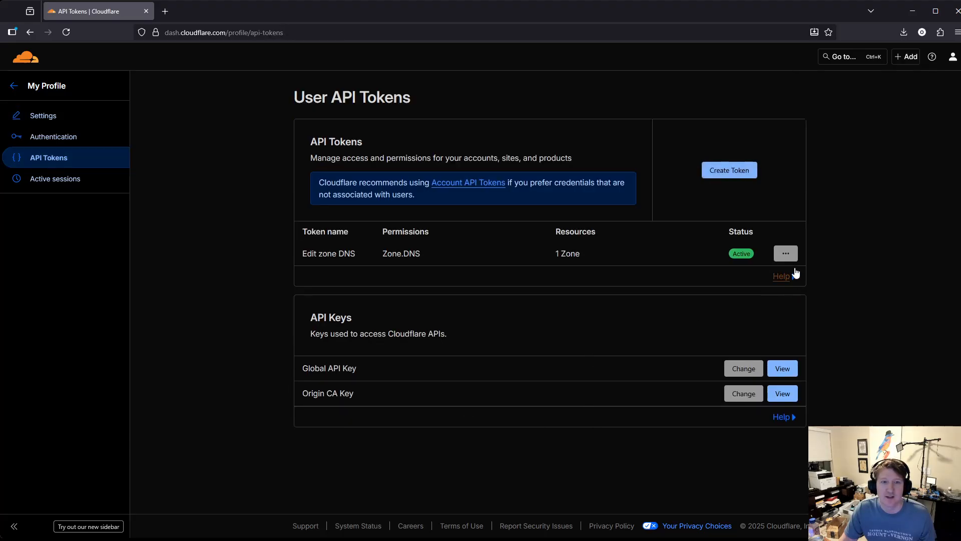
Step: Delete the existing Edit zone DNS token and start creating a new one
{"action": "left_click", "coordinate": [786, 253]}
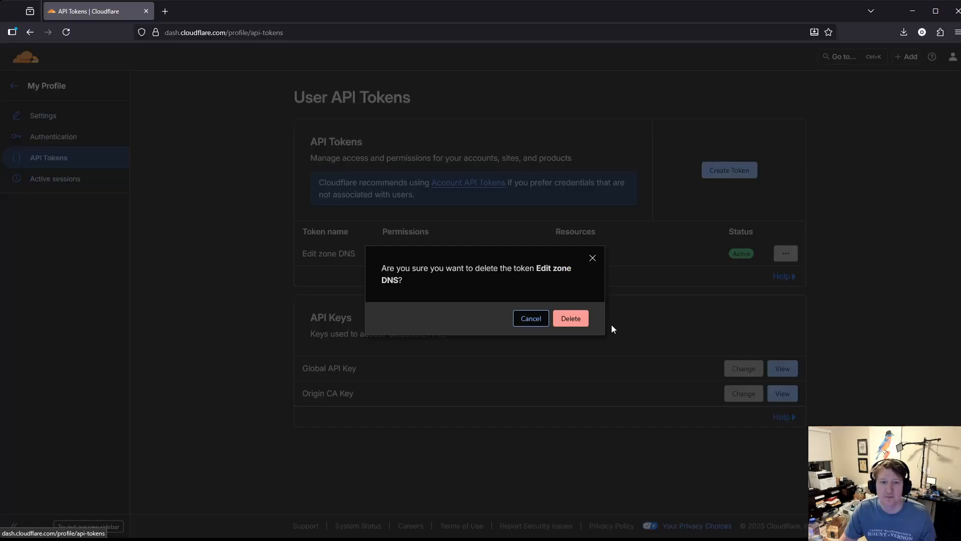
{"action": "left_click", "coordinate": [570, 319]}
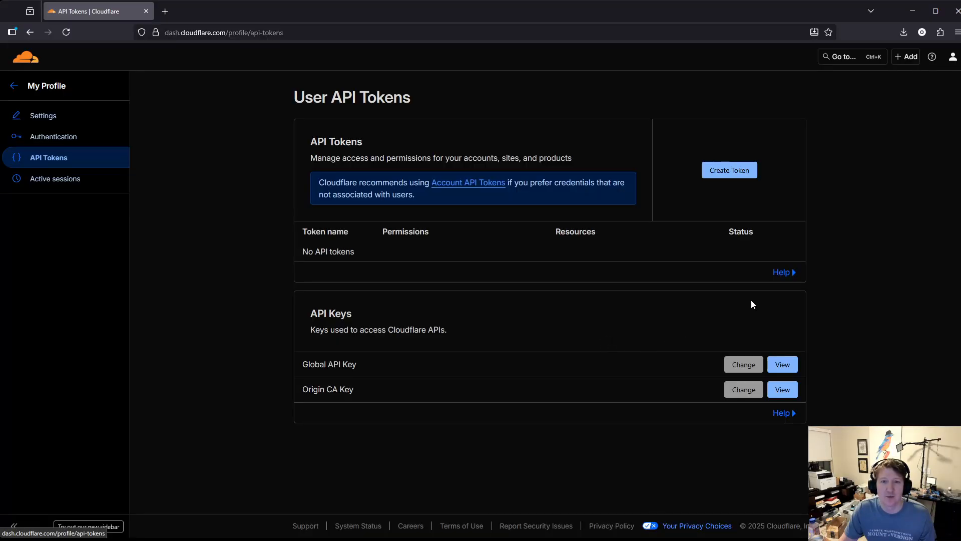
{"action": "left_click", "coordinate": [728, 170]}
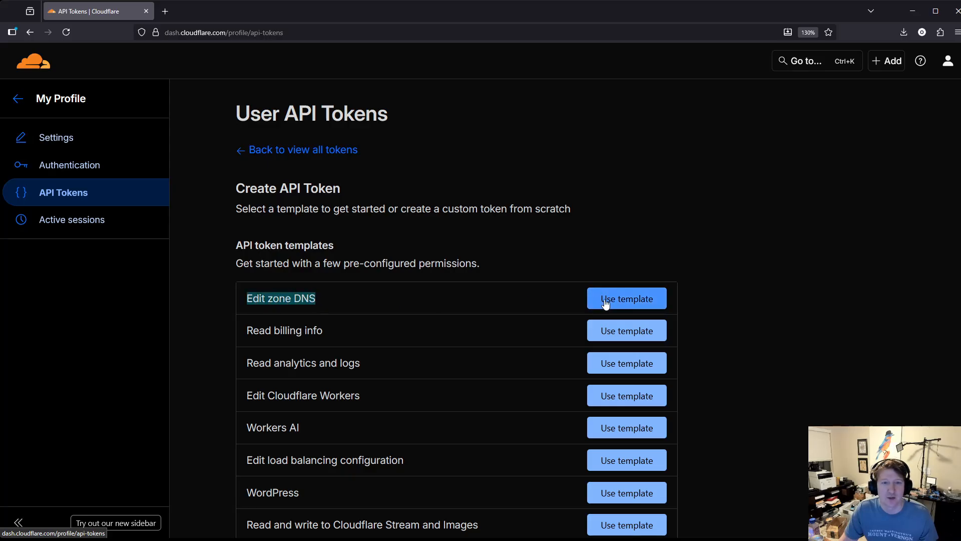
Step: Create an Edit zone DNS token scoped to the hake.rodeo zone and copy its value
{"action": "left_click", "coordinate": [626, 298]}
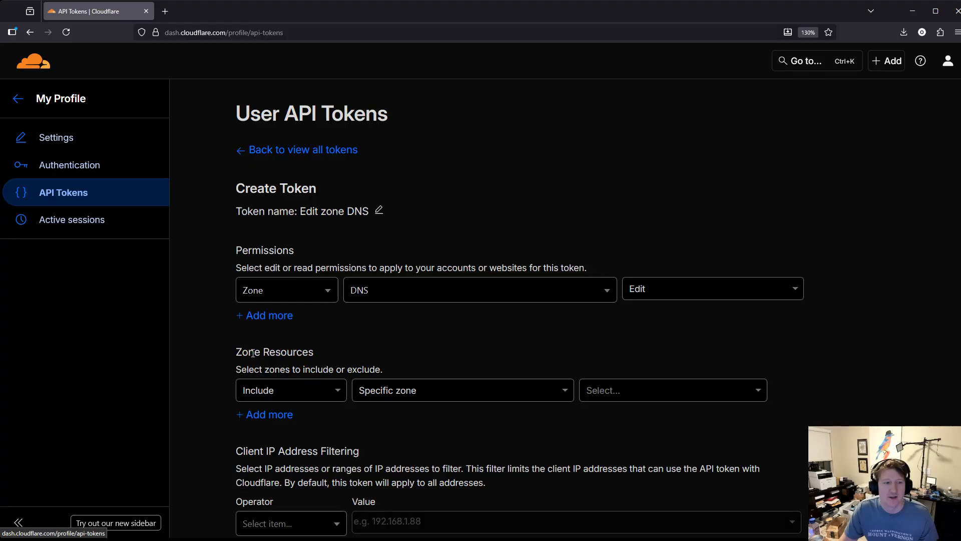
{"action": "left_click", "coordinate": [671, 390]}
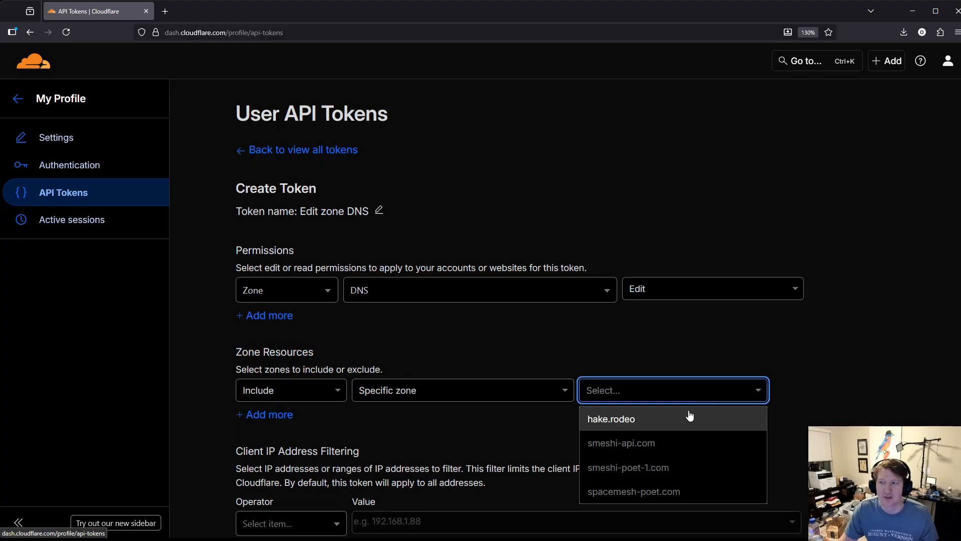
{"action": "mouse_move", "coordinate": [633, 426]}
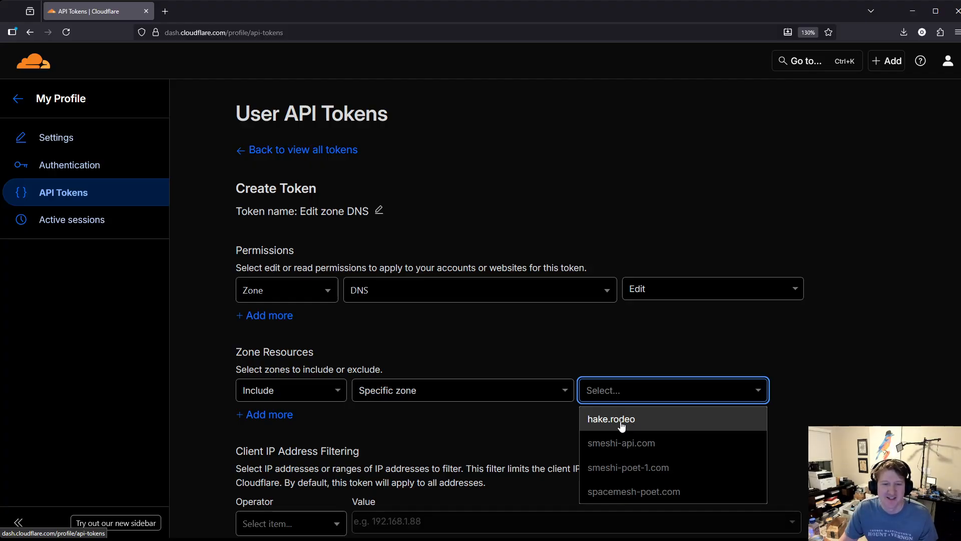
{"action": "left_click", "coordinate": [609, 418]}
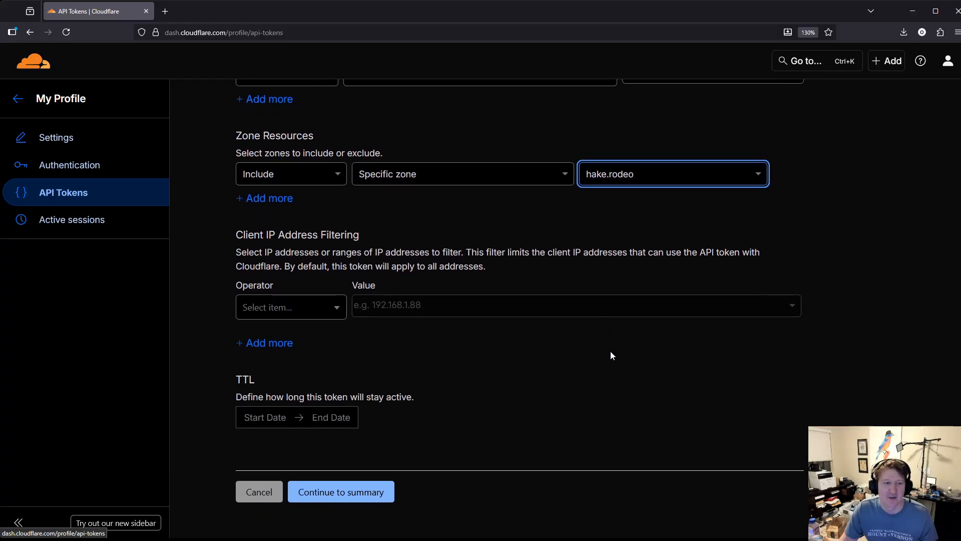
{"action": "left_click", "coordinate": [341, 491]}
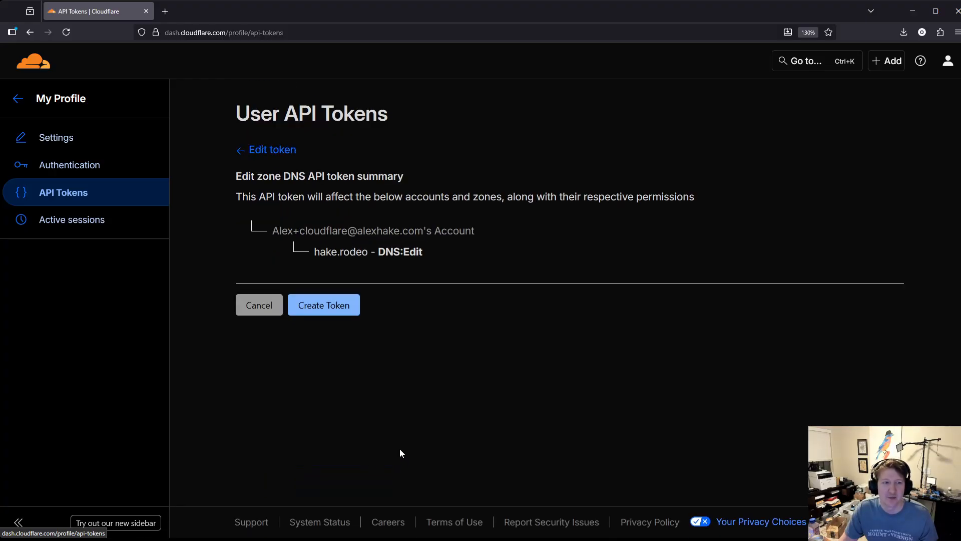
{"action": "left_click", "coordinate": [323, 305]}
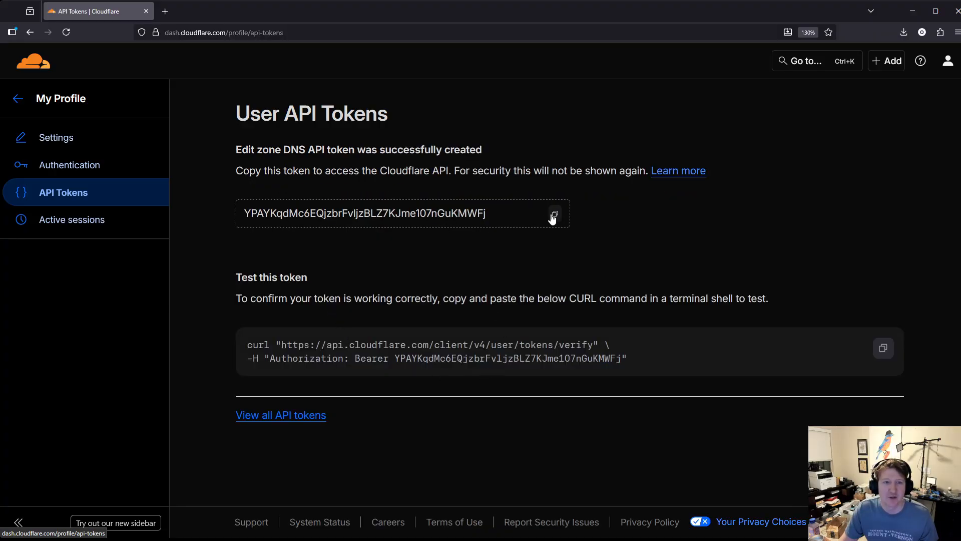
{"action": "left_click", "coordinate": [554, 214]}
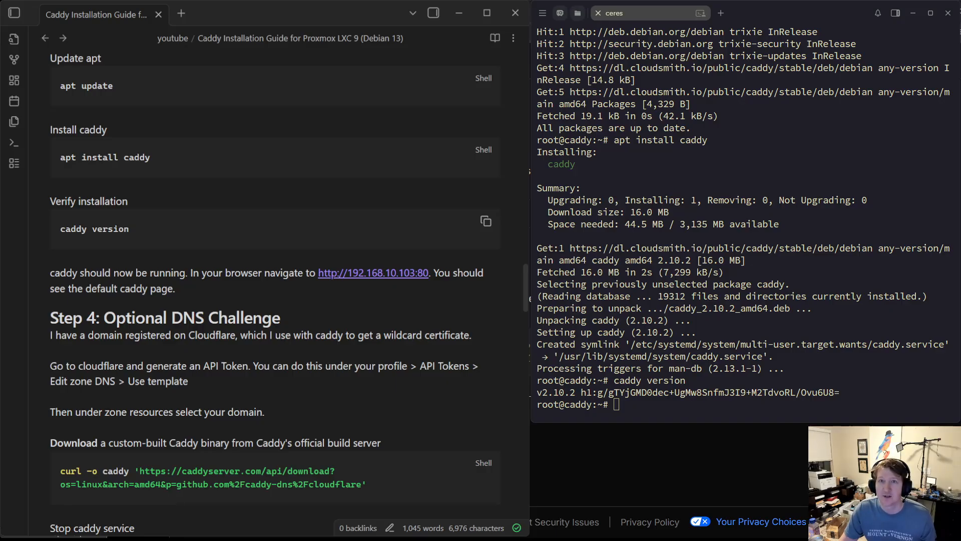
Step: Run the curl command downloading the Caddy build with the Cloudflare DNS module
{"action": "scroll", "scroll_direction": "down", "scroll_amount": 3}
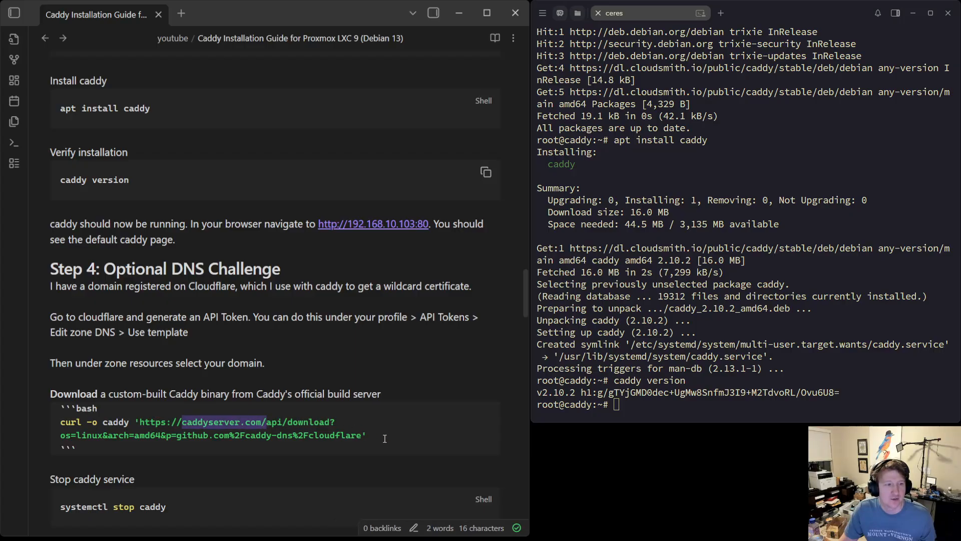
{"action": "left_click_drag", "start_coordinate": [385, 438], "coordinate": [55, 421]}
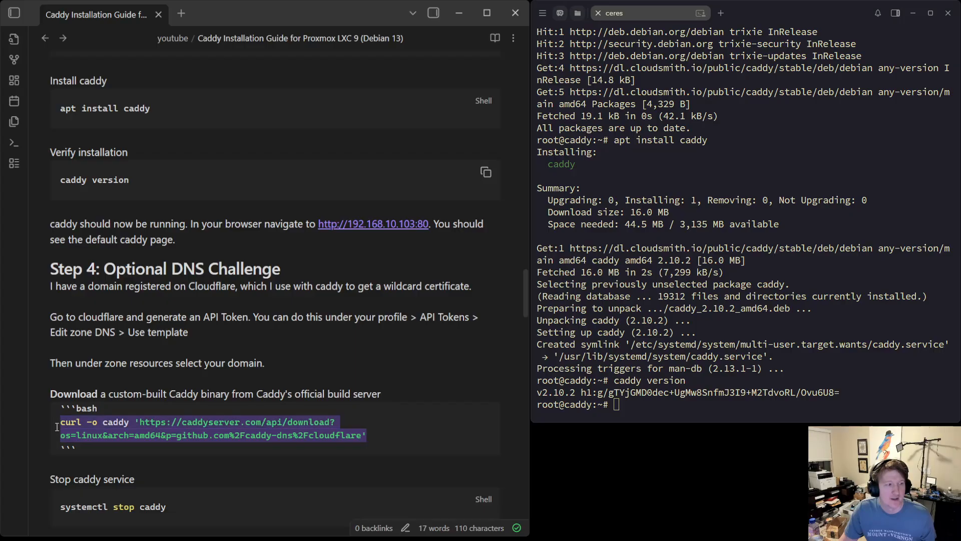
{"action": "type", "text": "curl -o caddy 'https://caddyserver.com/api/download?os=linux&arch=amd64&p=github.com%2Fcaddy-dns%2Fcloudflare'"}
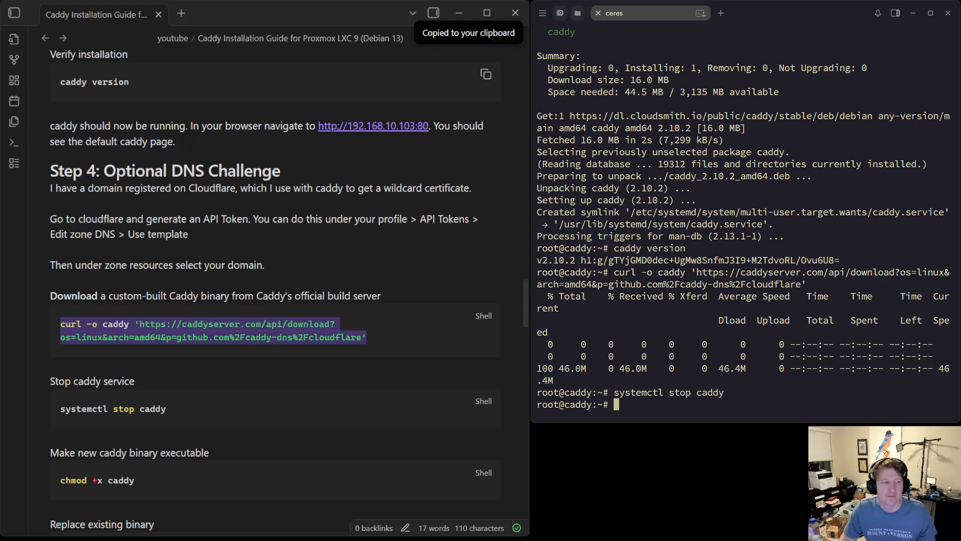
Step: Make the downloaded caddy binary executable with chmod +x and move it to /usr/bin/caddy
{"action": "scroll", "scroll_direction": "down", "scroll_amount": 3}
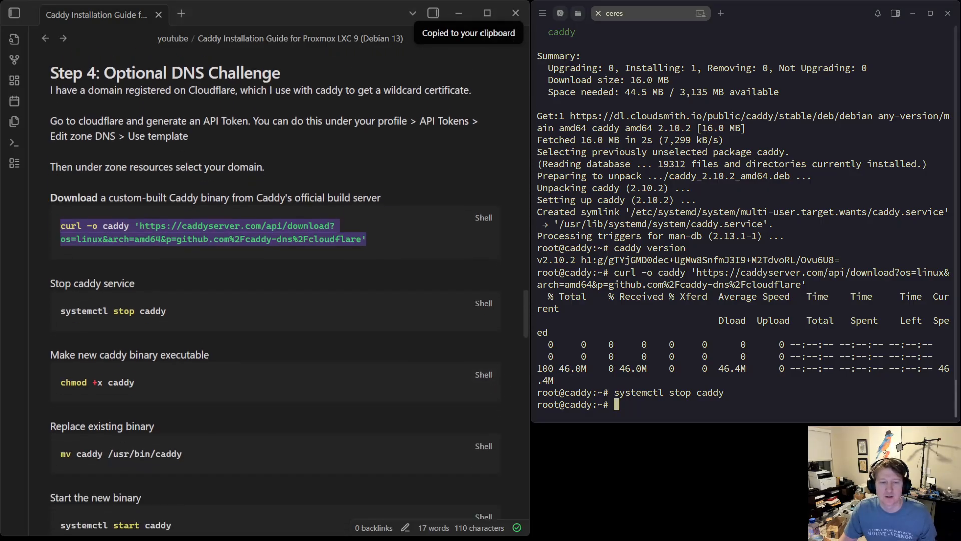
{"action": "type", "text": "chmod +x caddy"}
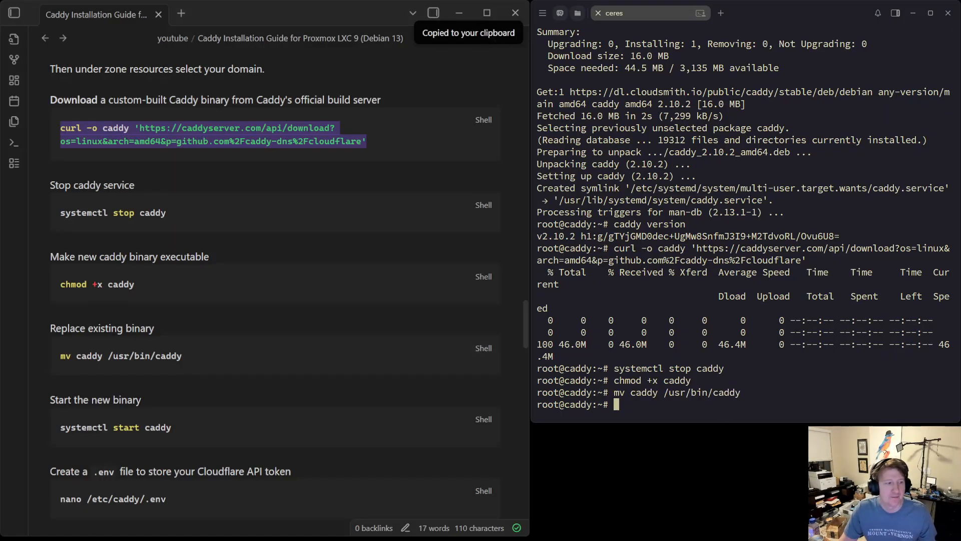
{"action": "scroll", "scroll_direction": "down", "scroll_amount": 3}
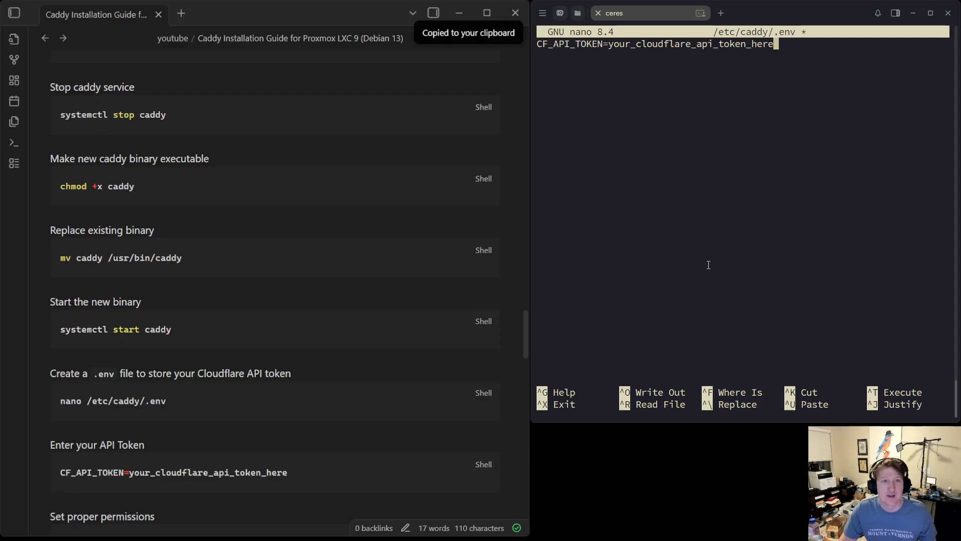
Step: Replace the placeholder with the real Cloudflare API token in /etc/caddy/.env and save it
{"action": "key", "text": "BackSpace"}
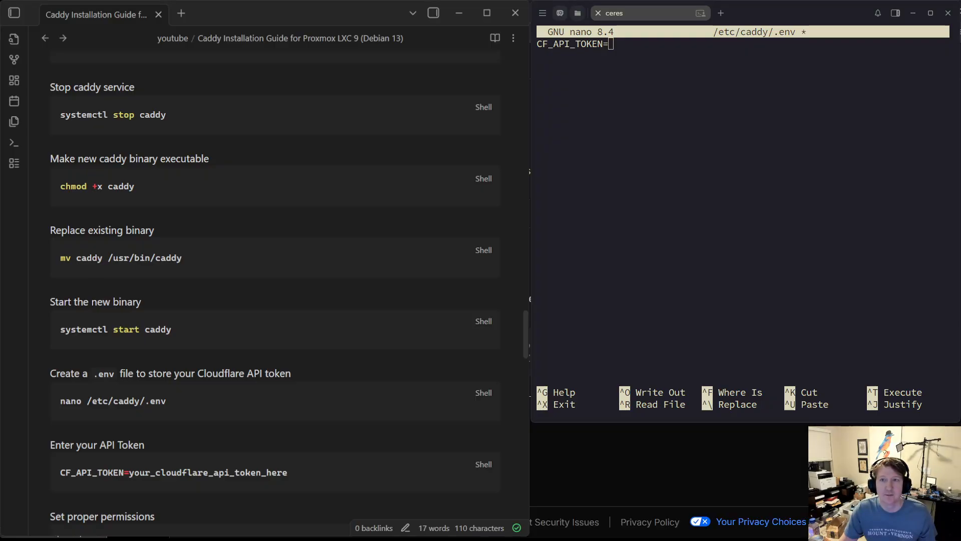
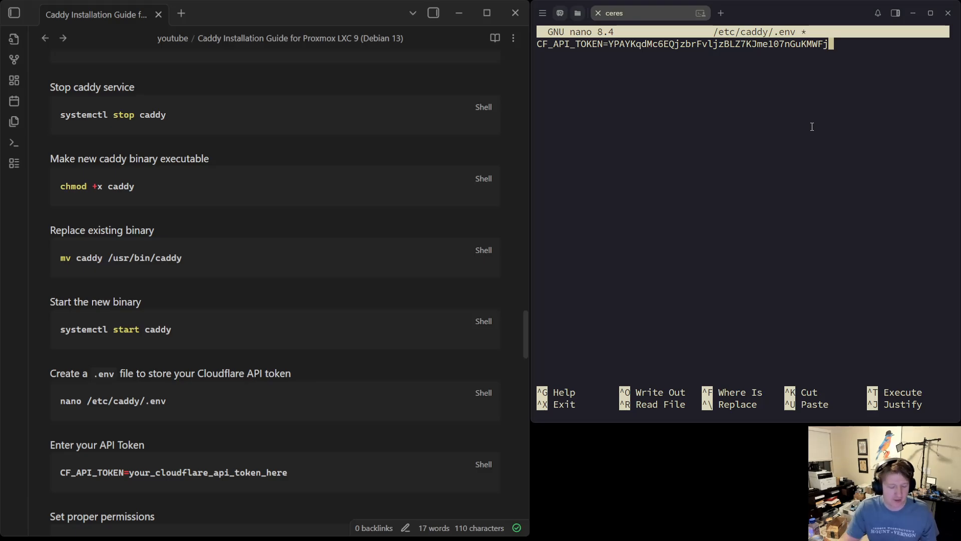
{"action": "key", "text": "ctrl+o"}
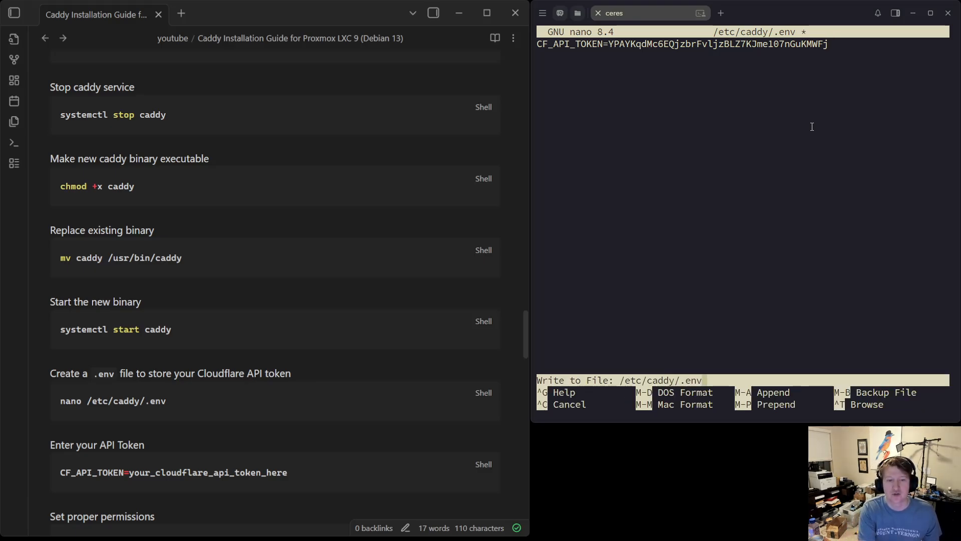
{"action": "key", "text": "Enter"}
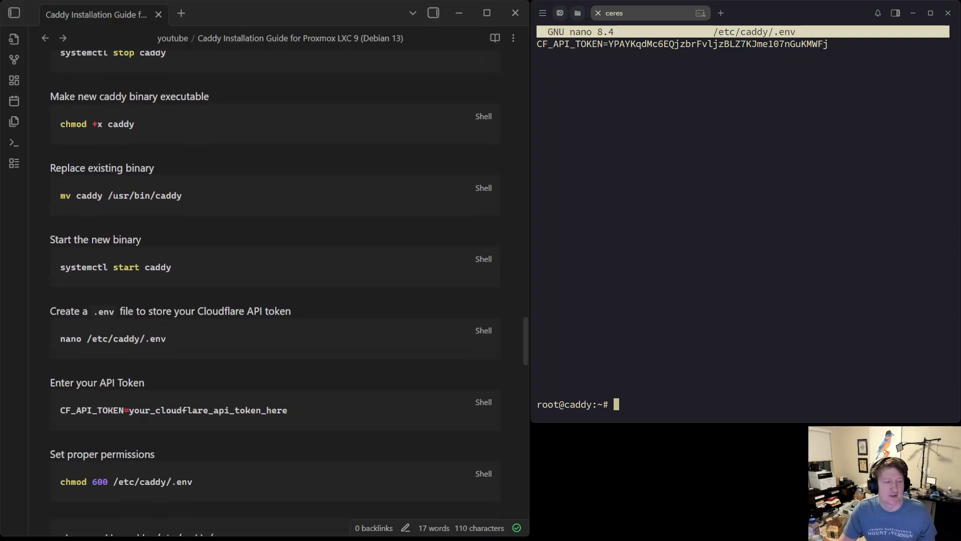
Step: Restrict /etc/caddy/.env to 600 permissions and give it caddy:caddy ownership
{"action": "scroll", "scroll_direction": "down", "scroll_amount": 3}
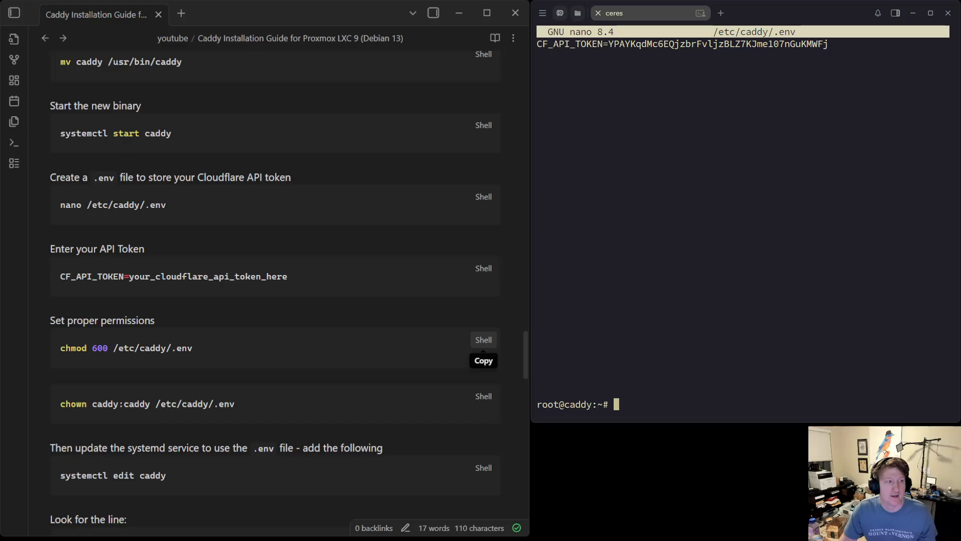
{"action": "left_click", "coordinate": [483, 361]}
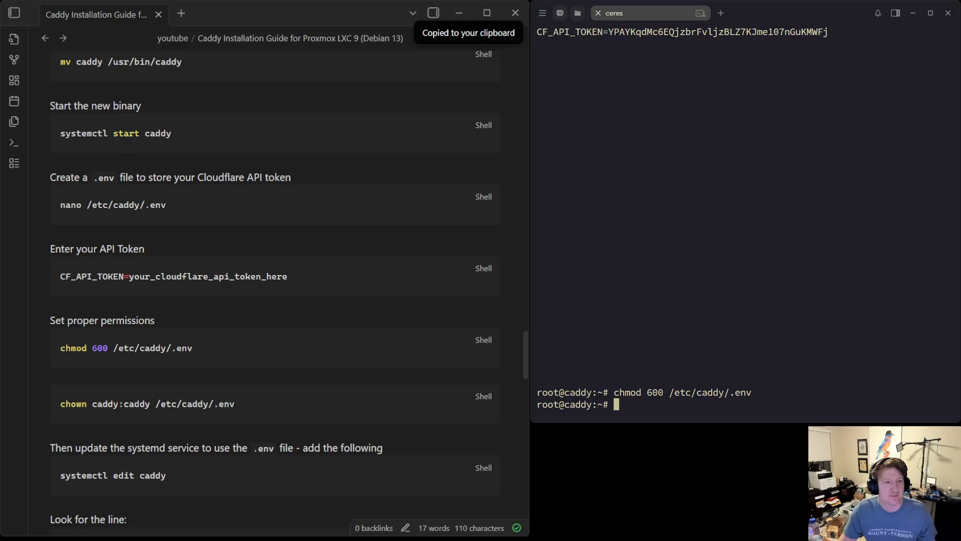
{"action": "key", "text": "Return"}
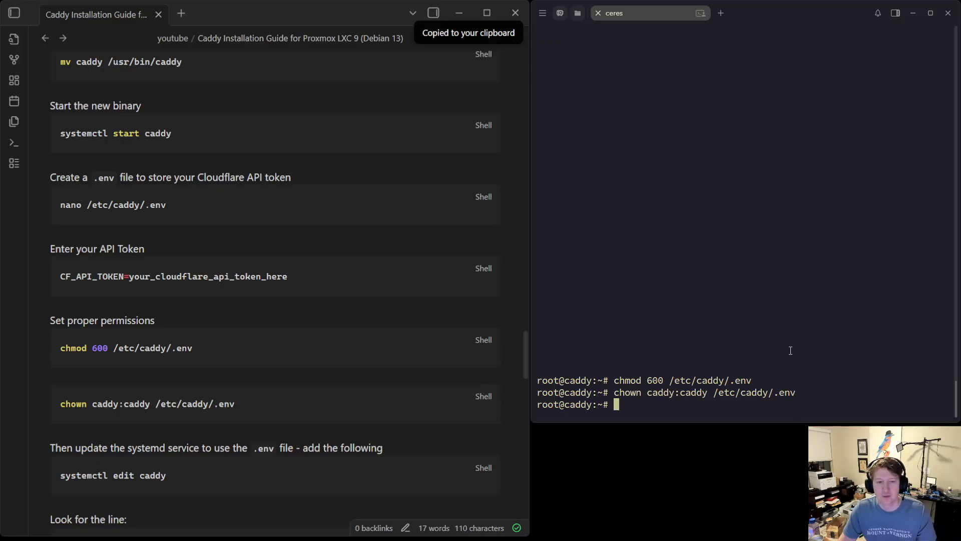
{"action": "scroll", "scroll_direction": "down", "scroll_amount": 3}
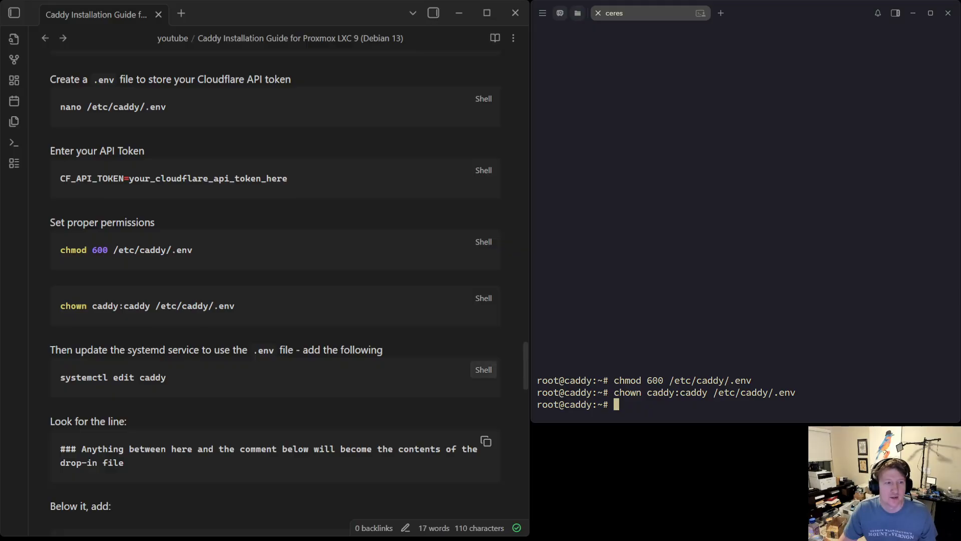
Step: Add a [Service] override with EnvironmentFile=/etc/caddy/.env via systemctl edit caddy and save it
{"action": "left_click", "coordinate": [483, 369]}
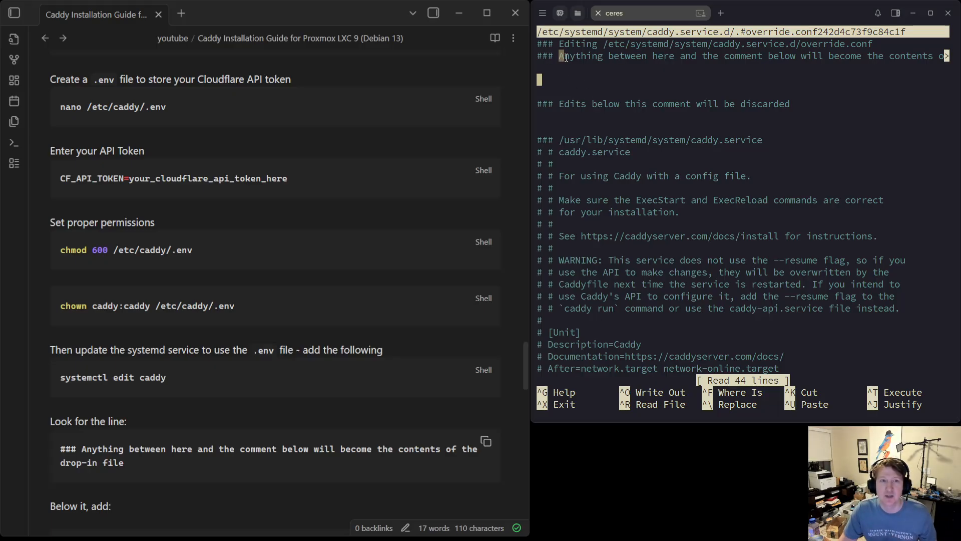
{"action": "left_click_drag", "start_coordinate": [559, 56], "coordinate": [944, 56]}
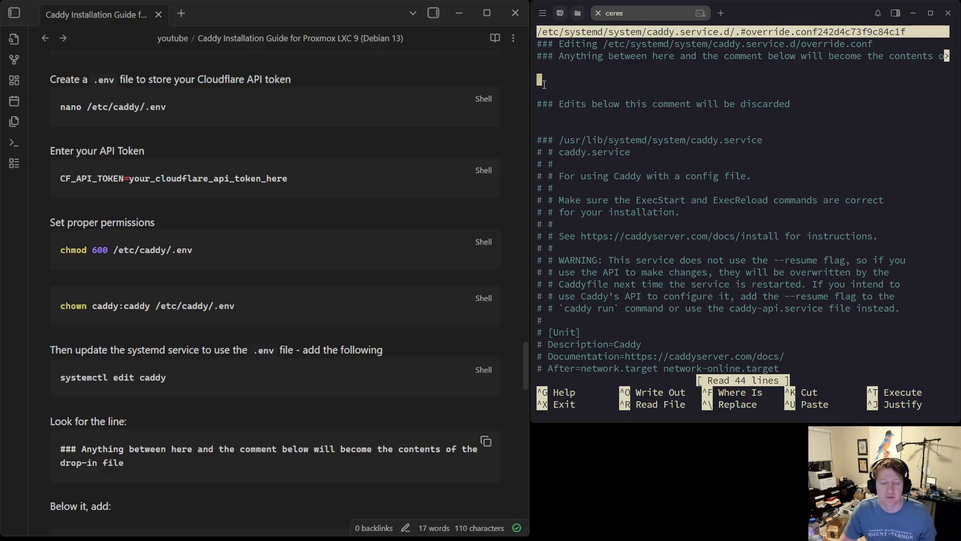
{"action": "scroll", "scroll_direction": "down", "scroll_amount": 3}
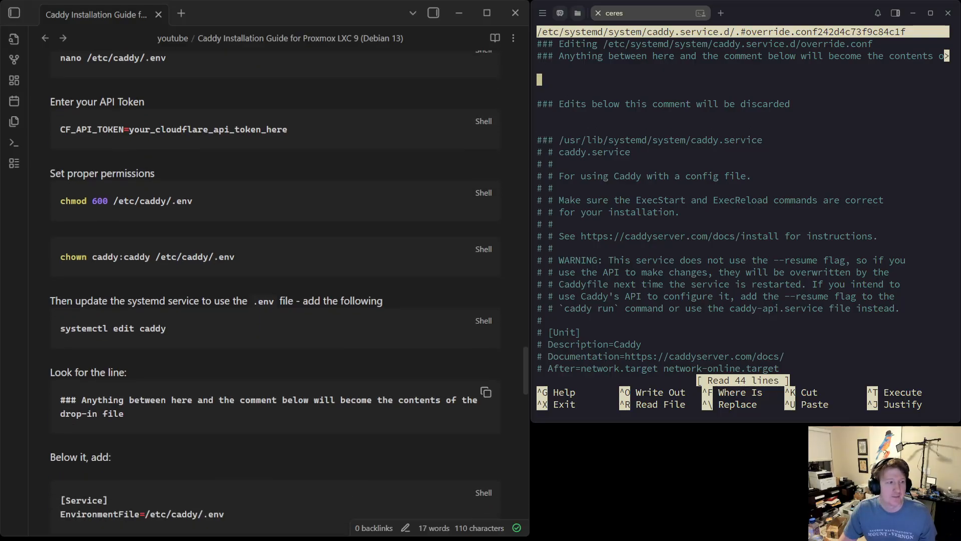
{"action": "scroll", "scroll_direction": "down", "scroll_amount": 3}
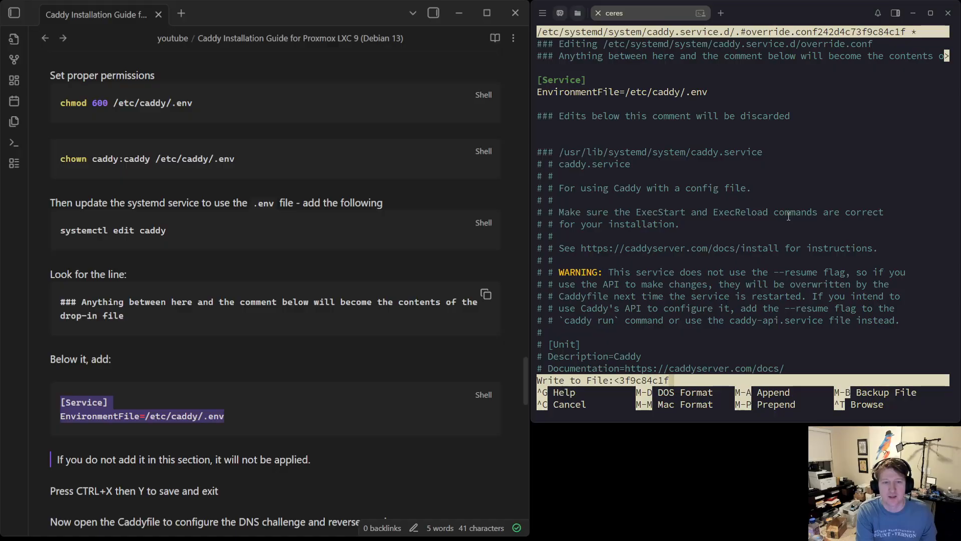
{"action": "key", "text": "ctrl+x"}
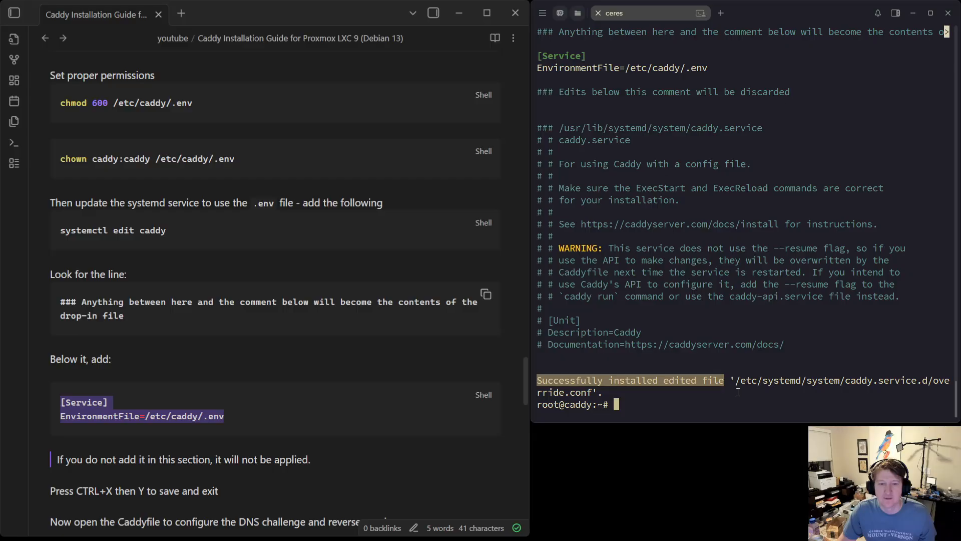
{"action": "scroll", "scroll_direction": "down", "scroll_amount": 3}
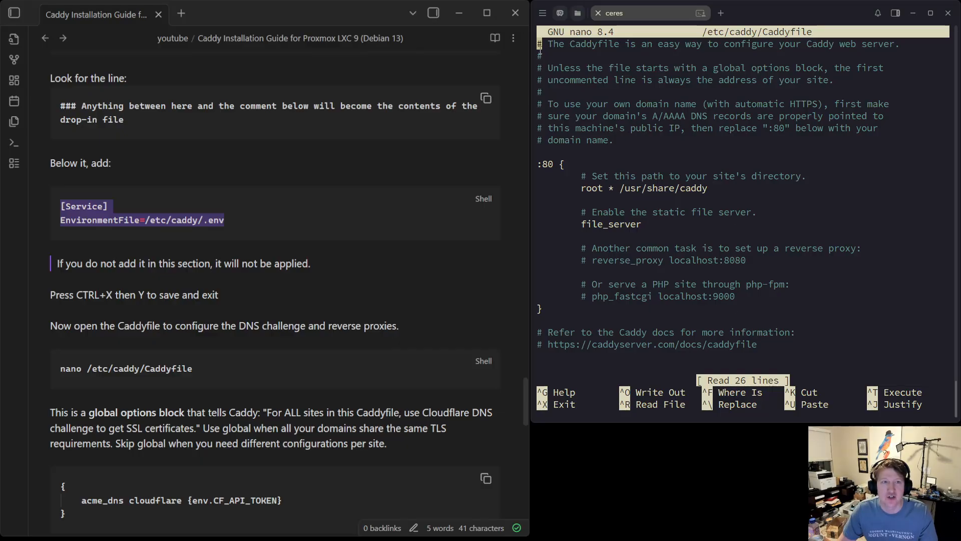
Step: Copy the guide's acme_dns cloudflare global options block for the top of the Caddyfile
{"action": "scroll", "scroll_direction": "down", "scroll_amount": 3}
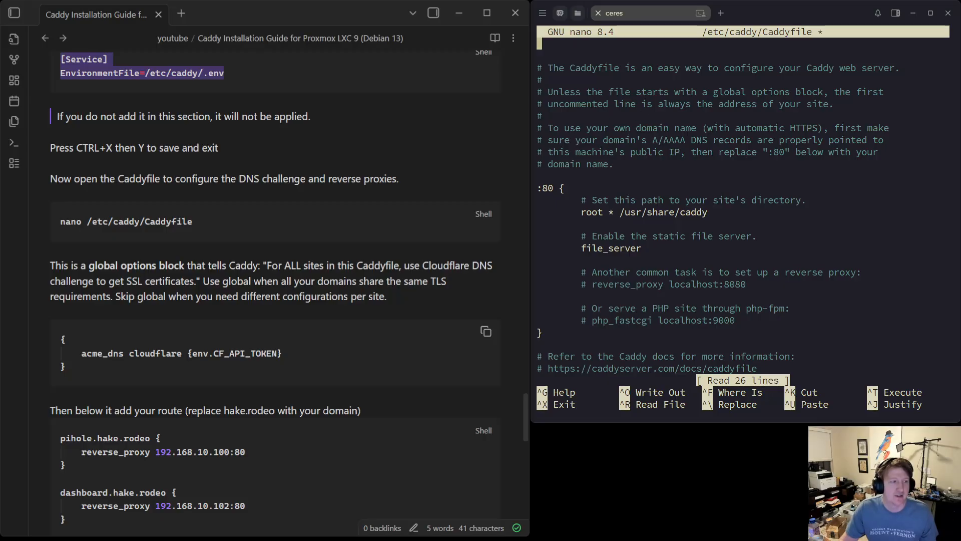
{"action": "double_click", "coordinate": [155, 352]}
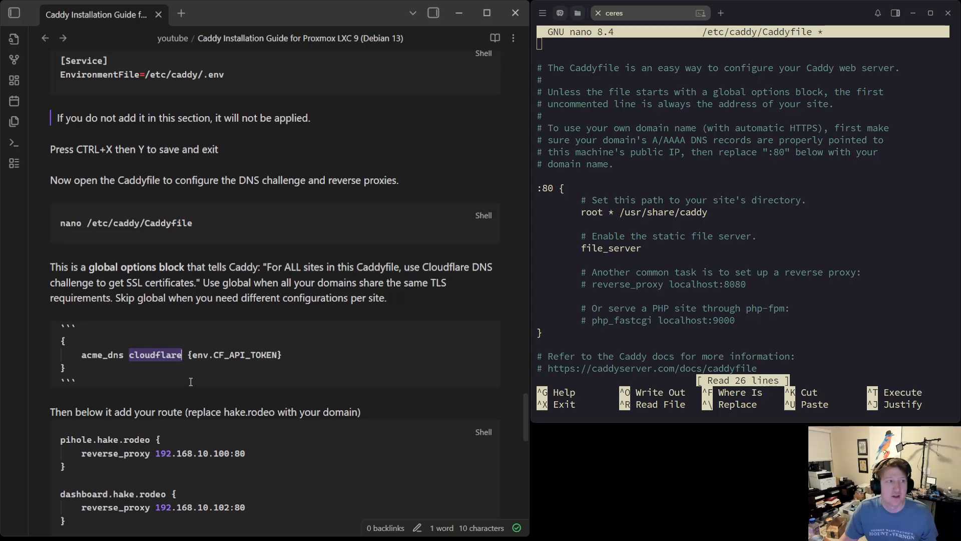
{"action": "scroll", "scroll_direction": "down", "scroll_amount": 3}
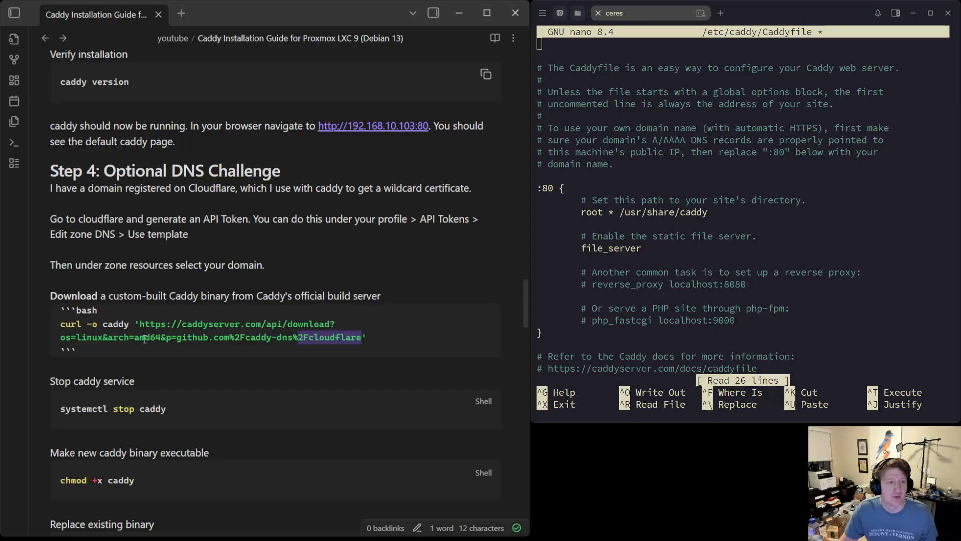
{"action": "scroll", "scroll_direction": "down", "scroll_amount": 3}
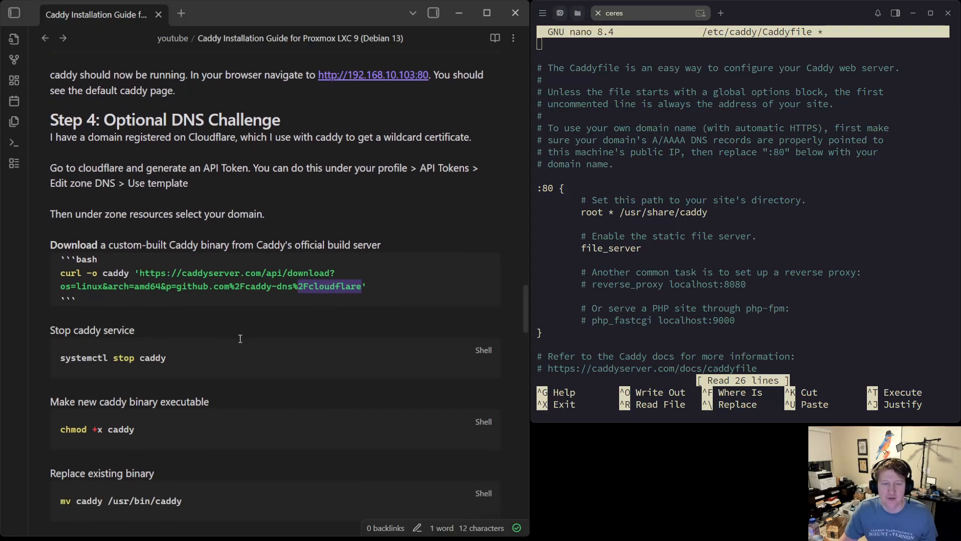
{"action": "scroll", "scroll_direction": "down", "scroll_amount": 3}
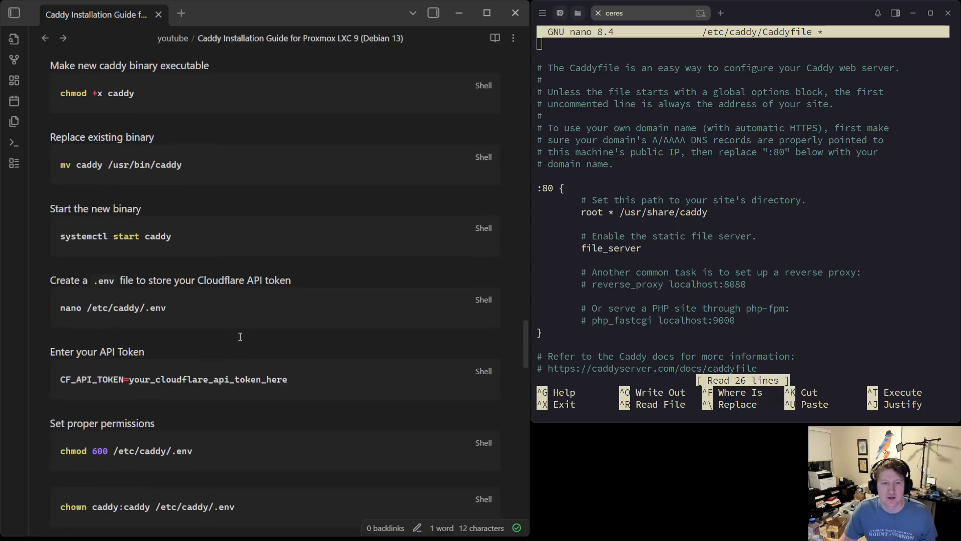
{"action": "scroll", "scroll_direction": "down", "scroll_amount": 3}
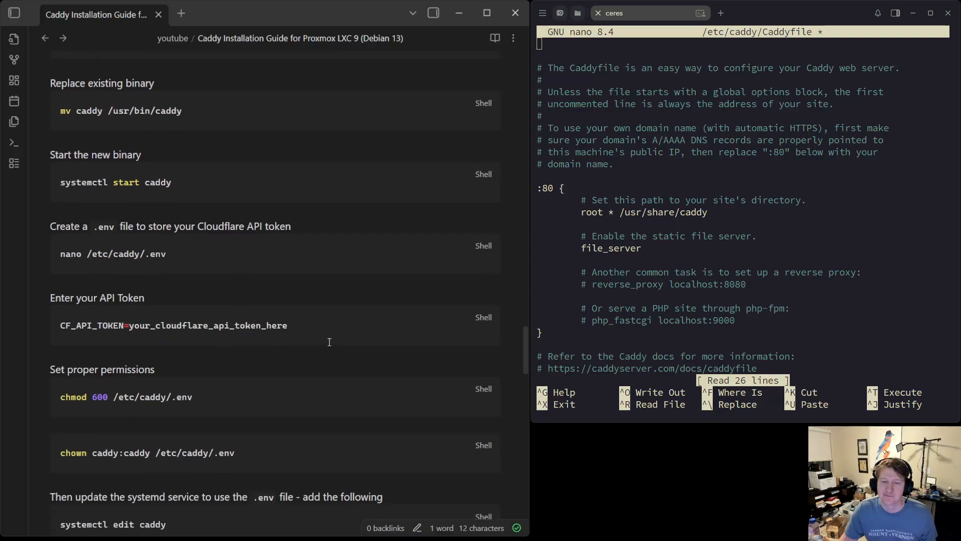
{"action": "scroll", "scroll_direction": "down", "scroll_amount": 3}
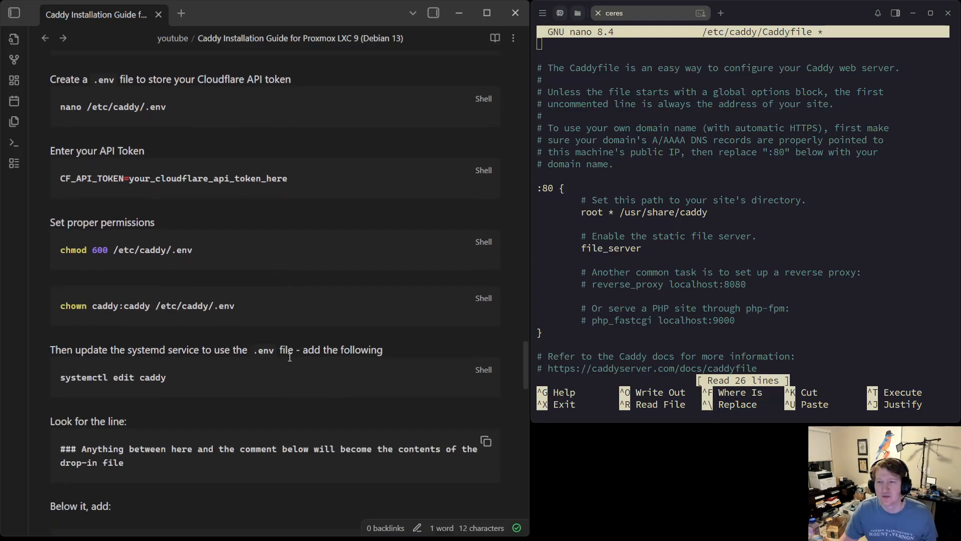
{"action": "scroll", "scroll_direction": "down", "scroll_amount": 3}
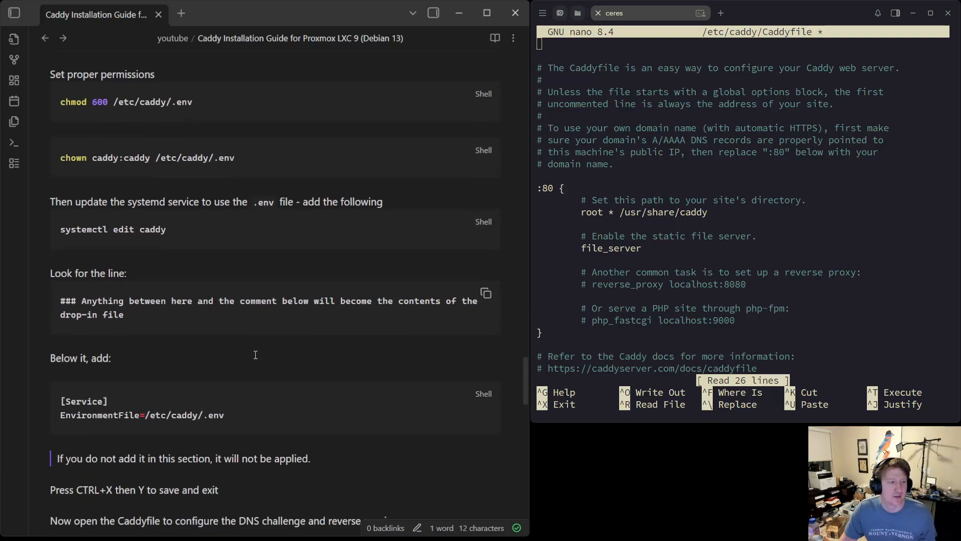
{"action": "scroll", "scroll_direction": "down", "scroll_amount": 3}
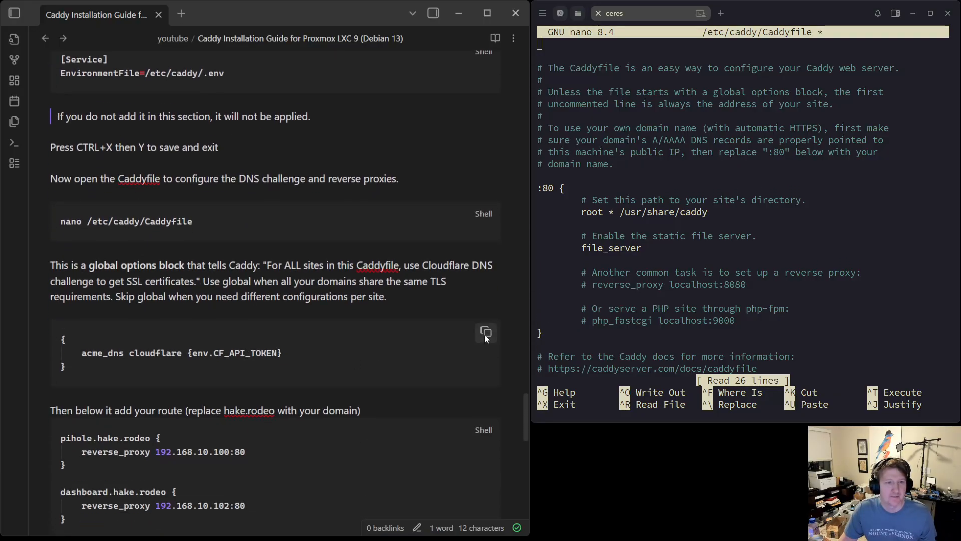
{"action": "left_click", "coordinate": [486, 331]}
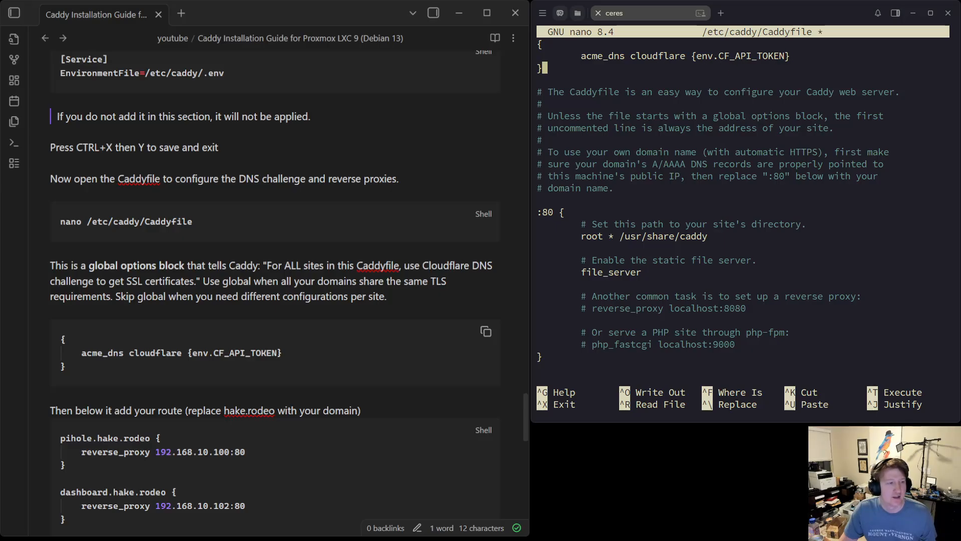
Step: Add the pihole.hake.rodeo route reverse-proxying to 192.168.10.100:80 and save the Caddyfile
{"action": "scroll", "scroll_direction": "down", "scroll_amount": 3}
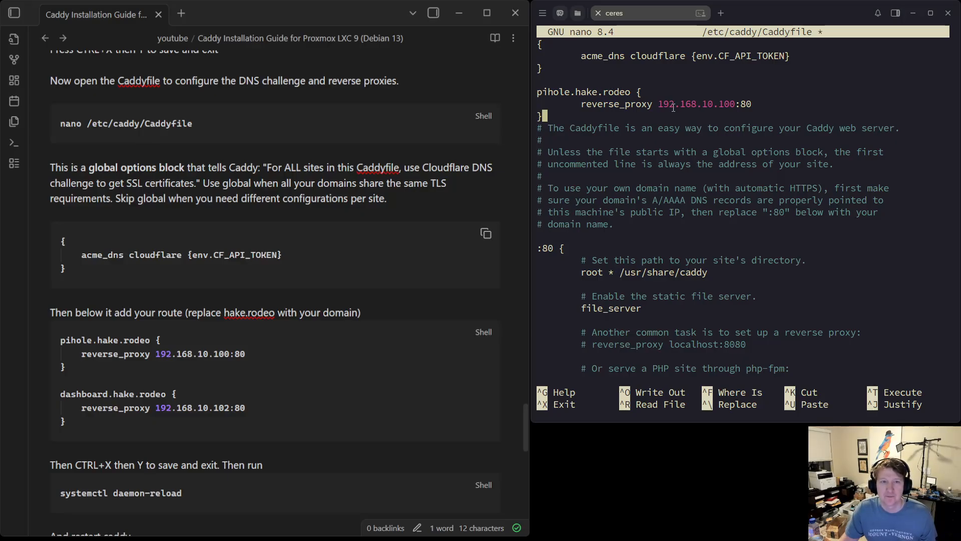
{"action": "left_click_drag", "start_coordinate": [658, 103], "coordinate": [751, 104]}
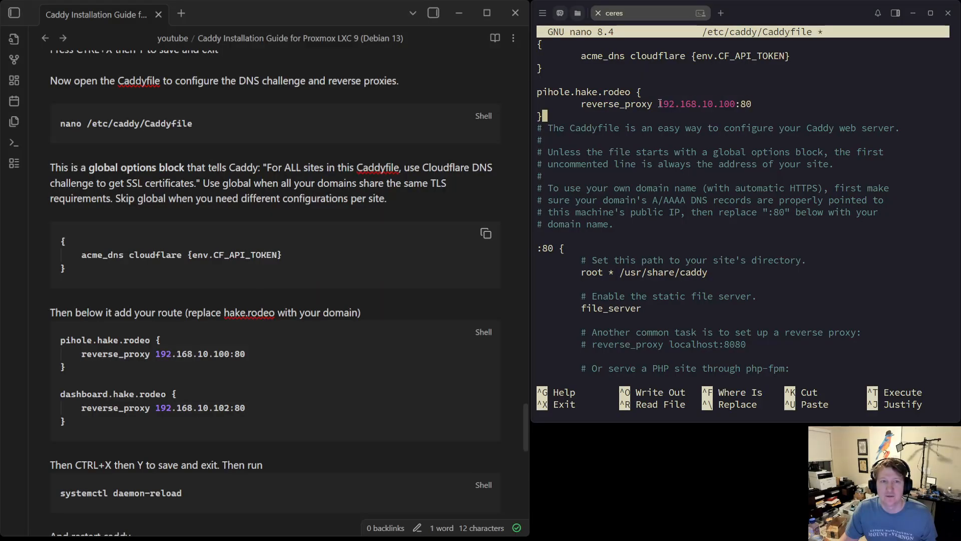
{"action": "left_click_drag", "start_coordinate": [659, 104], "coordinate": [731, 103]}
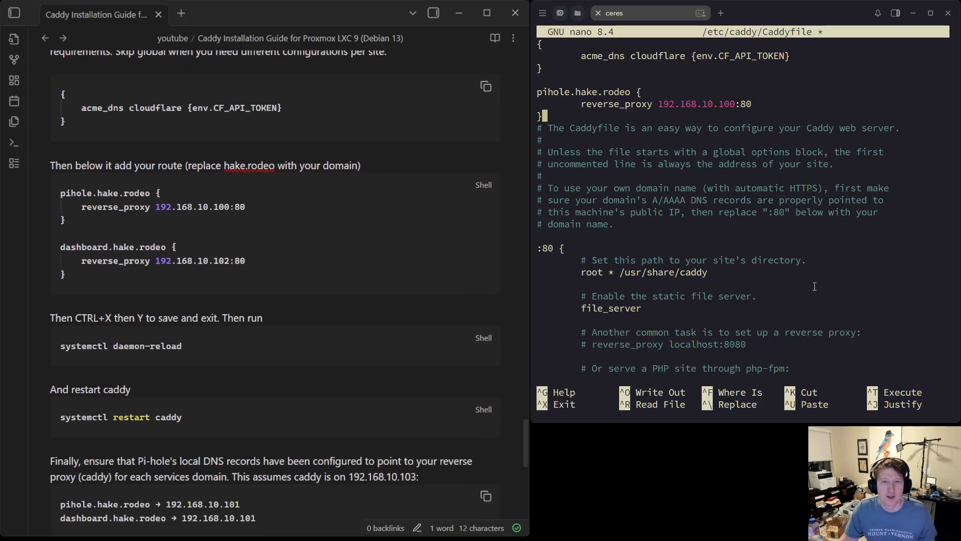
{"action": "key", "text": "ctrl+o"}
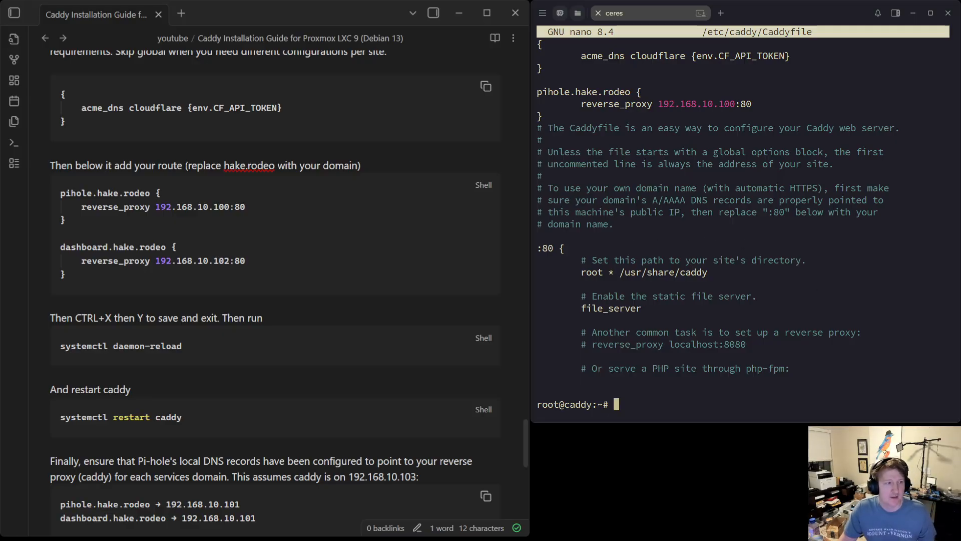
Step: Switch from Termius to Firefox and open a fresh tab
{"action": "left_click", "coordinate": [485, 338]}
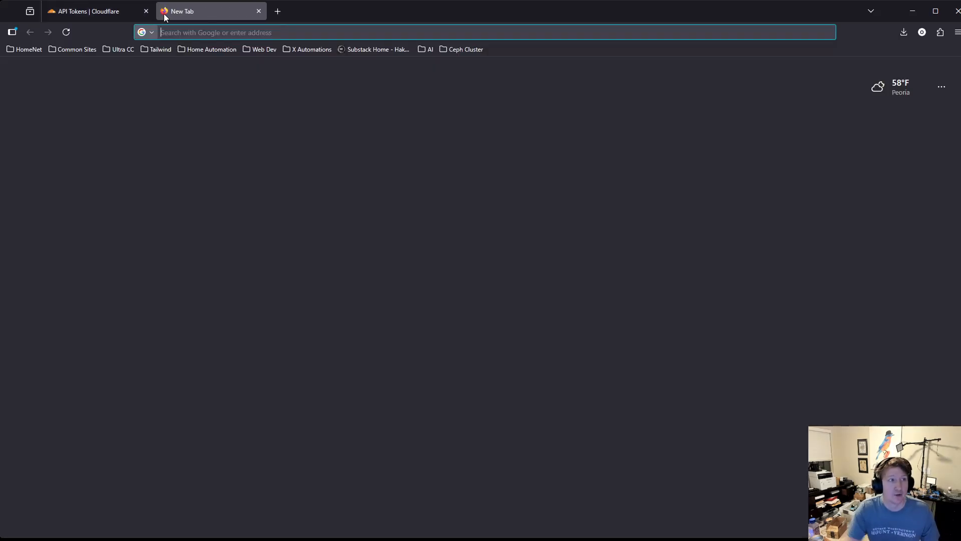
Step: Enter pihole in the new tab's address bar
{"action": "type", "text": "pihole.hake.rodeo"}
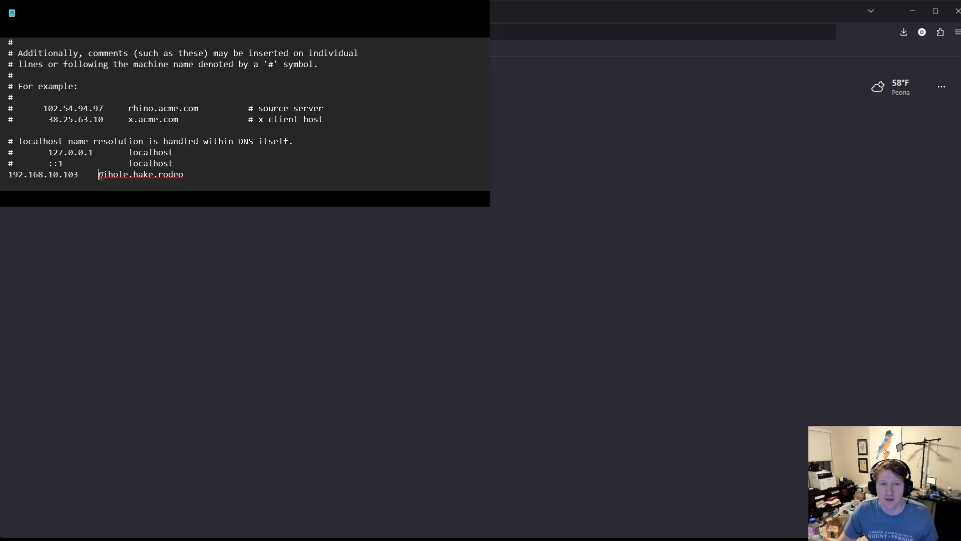
Step: Select the pihole.hake.rodeo hostname in the hosts file entry for 192.168.10.103
{"action": "double_click", "coordinate": [140, 174]}
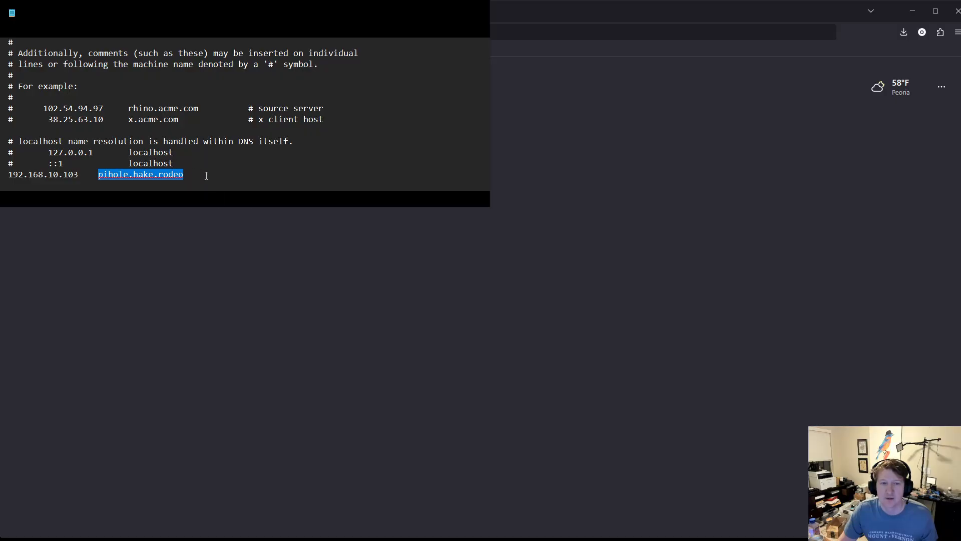
{"action": "mouse_move", "coordinate": [125, 178]}
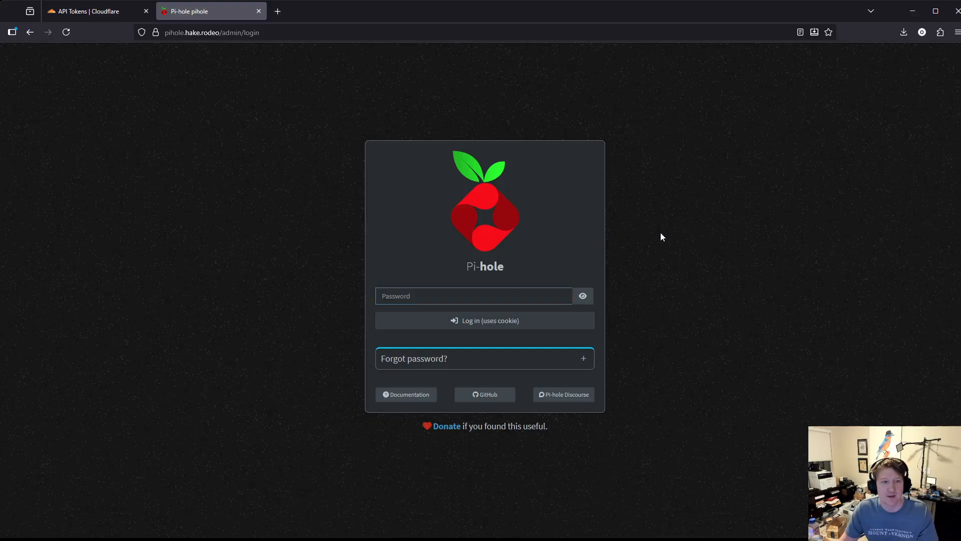
{"action": "mouse_move", "coordinate": [463, 345]}
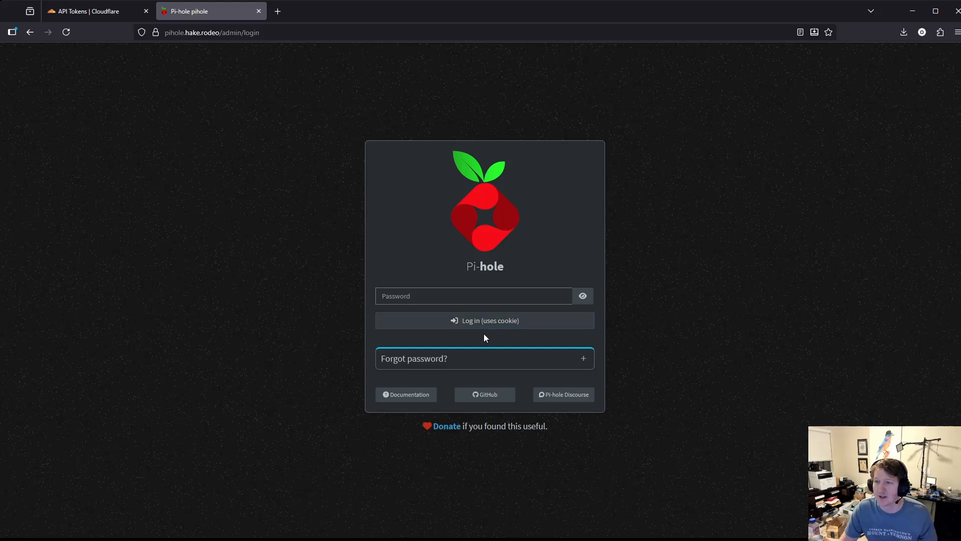
Step: Log in to the Pi-hole admin dashboard at pihole.hake.rodeo with the admin password
{"action": "left_click", "coordinate": [473, 295]}
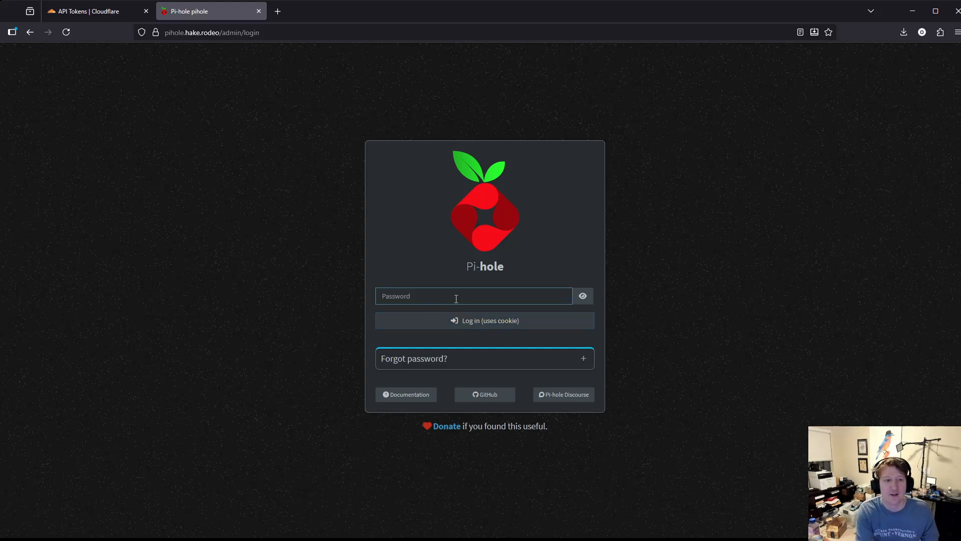
{"action": "left_click", "coordinate": [484, 320]}
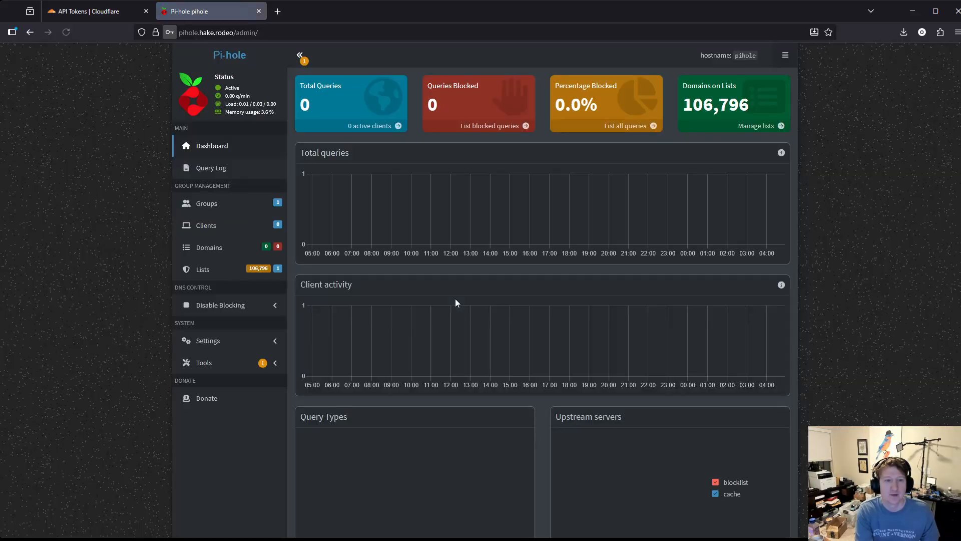
{"action": "mouse_move", "coordinate": [653, 204]}
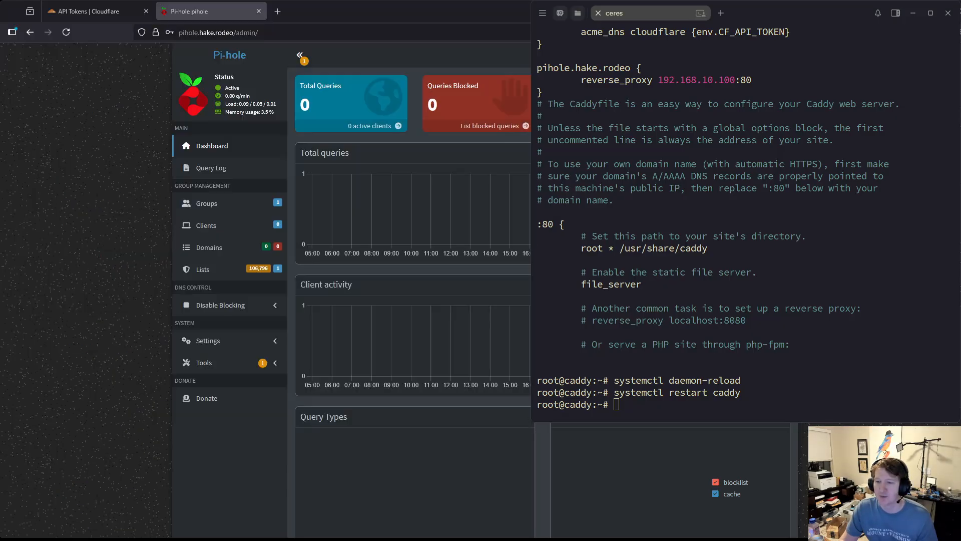
Step: Return to Termius to reload systemd and restart the caddy service
{"action": "left_click", "coordinate": [230, 32]}
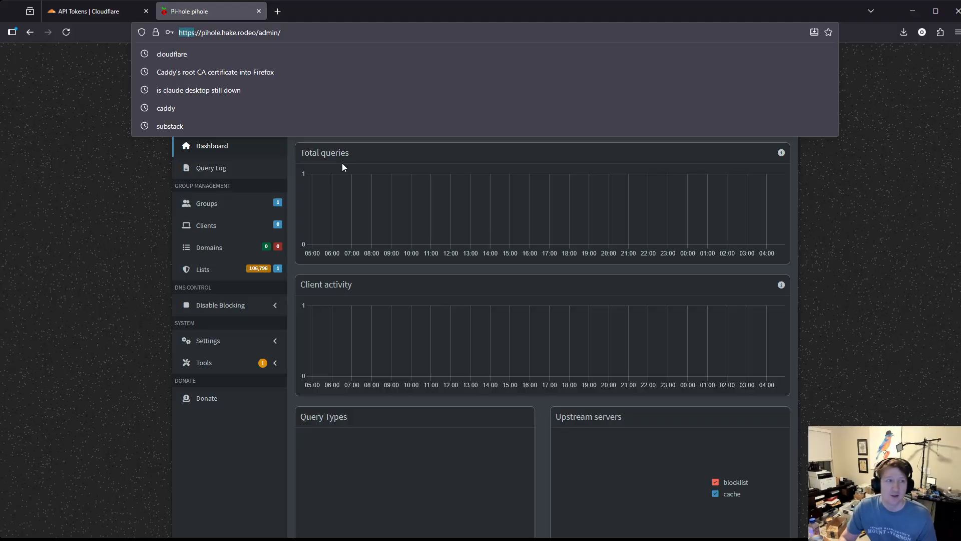
{"action": "left_click", "coordinate": [797, 365]}
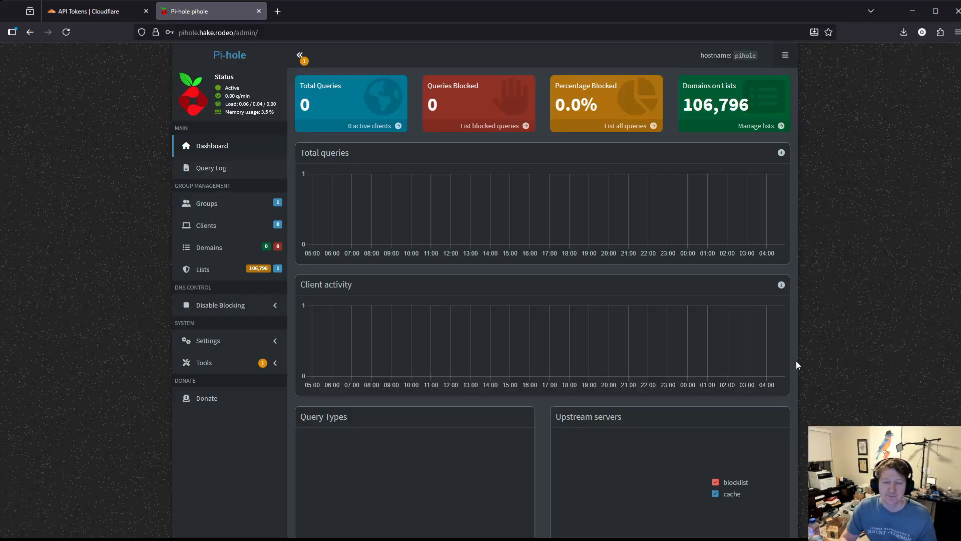